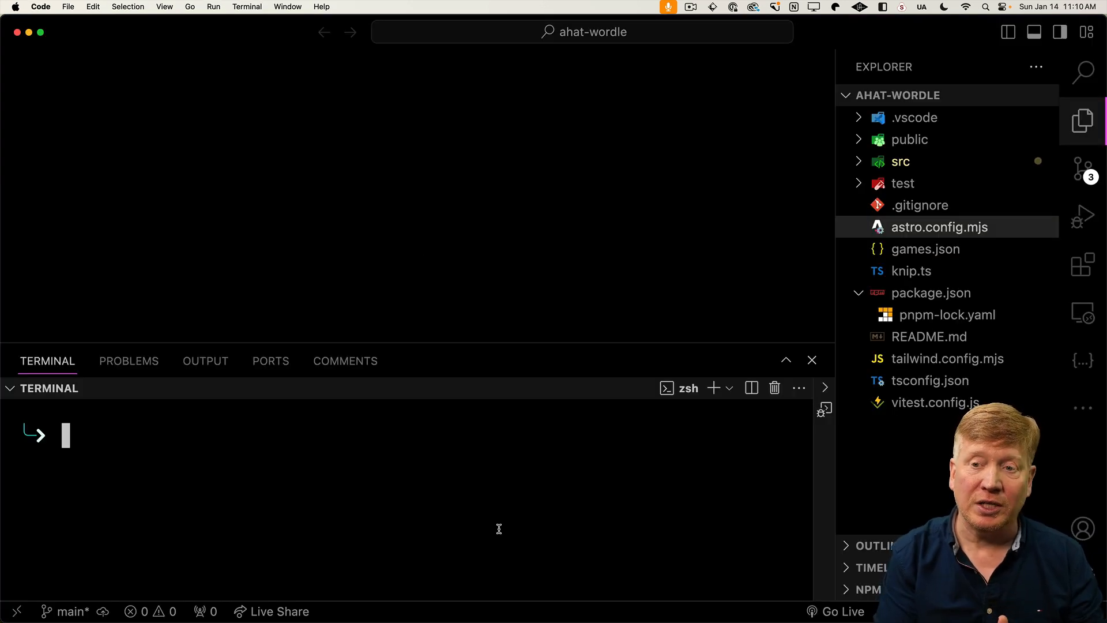
Step: Run pnpm i in the integrated terminal to install the project's dependencies
{"action": "type", "text": "pnpm i"}
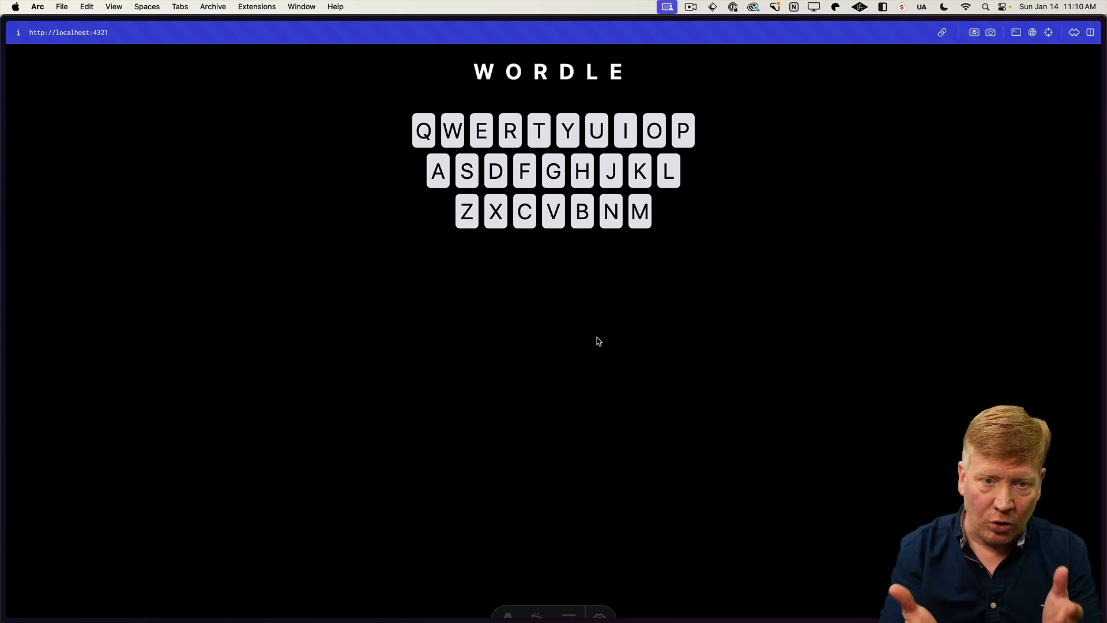
{"action": "mouse_move", "coordinate": [641, 345]}
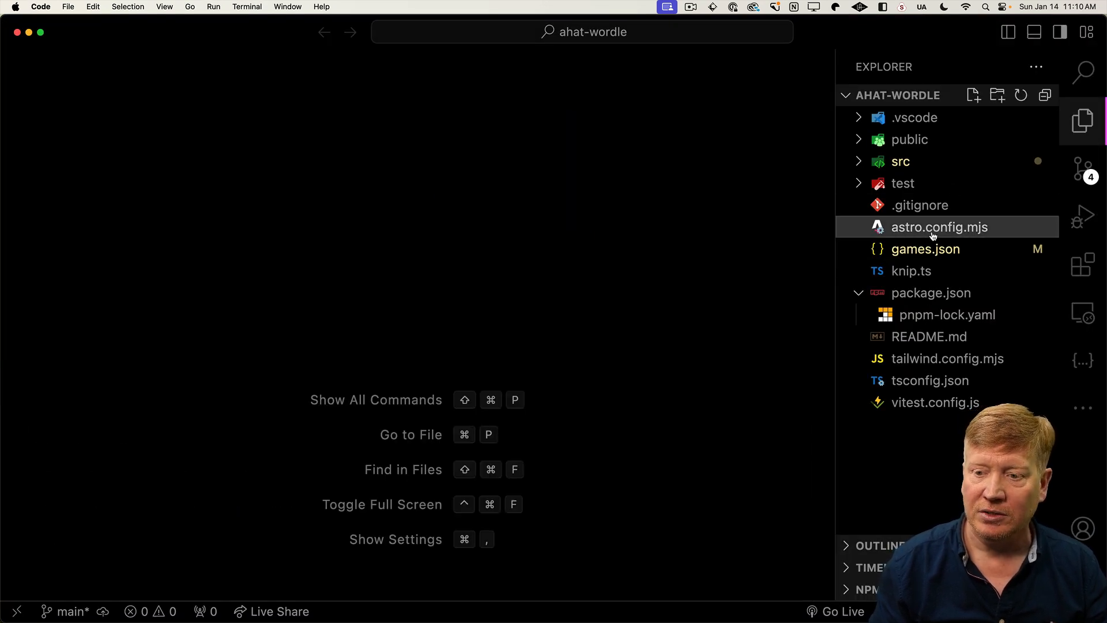
Step: Expand src/pages and open index.astro, then new.astro which renders the Wordle component
{"action": "left_click", "coordinate": [938, 227]}
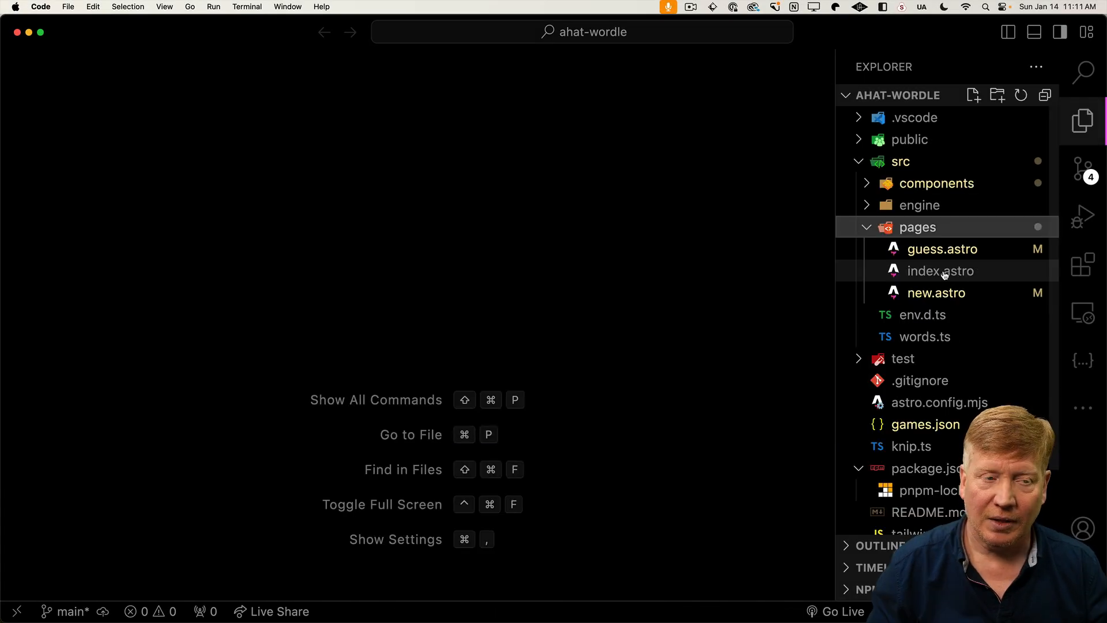
{"action": "left_click", "coordinate": [940, 270]}
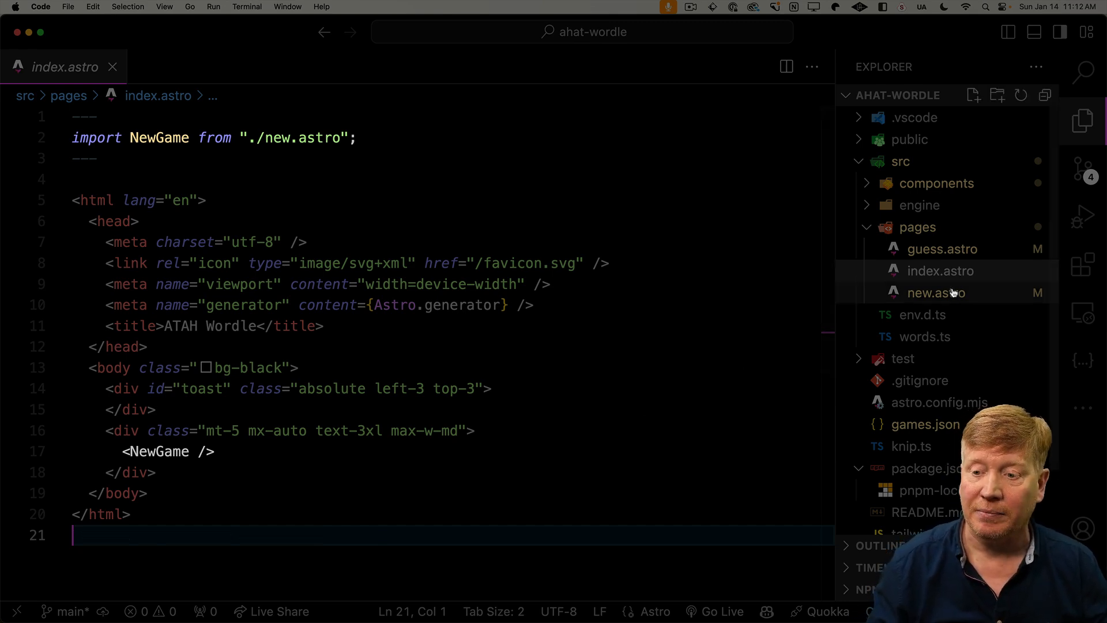
{"action": "left_click", "coordinate": [935, 291]}
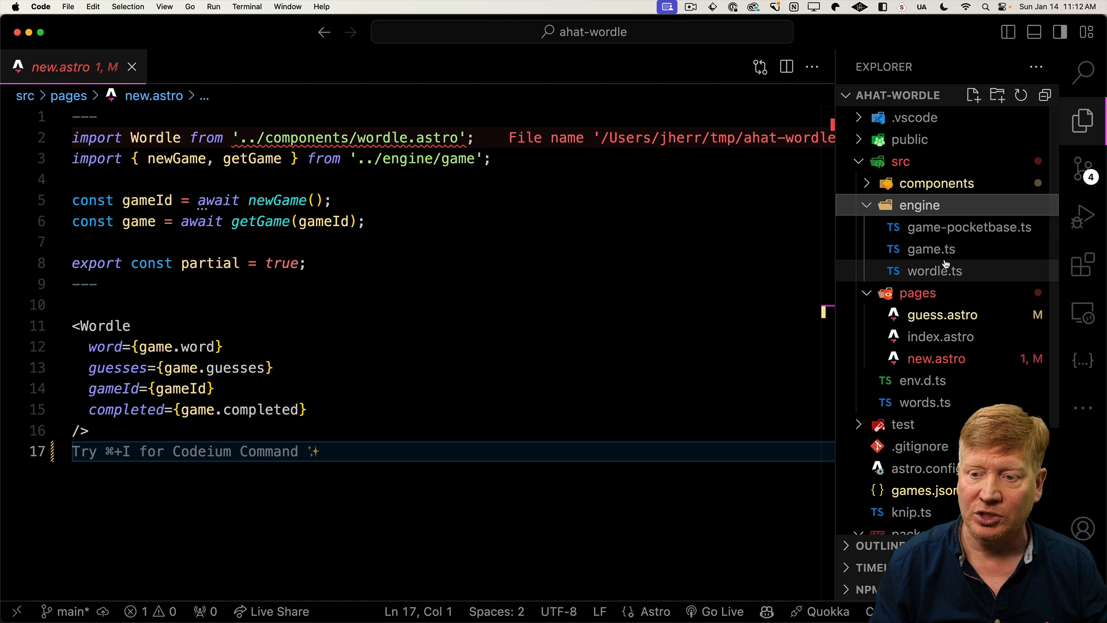
Step: Review game.ts in src/engine and the saved games.json data it stores games in
{"action": "left_click", "coordinate": [930, 249]}
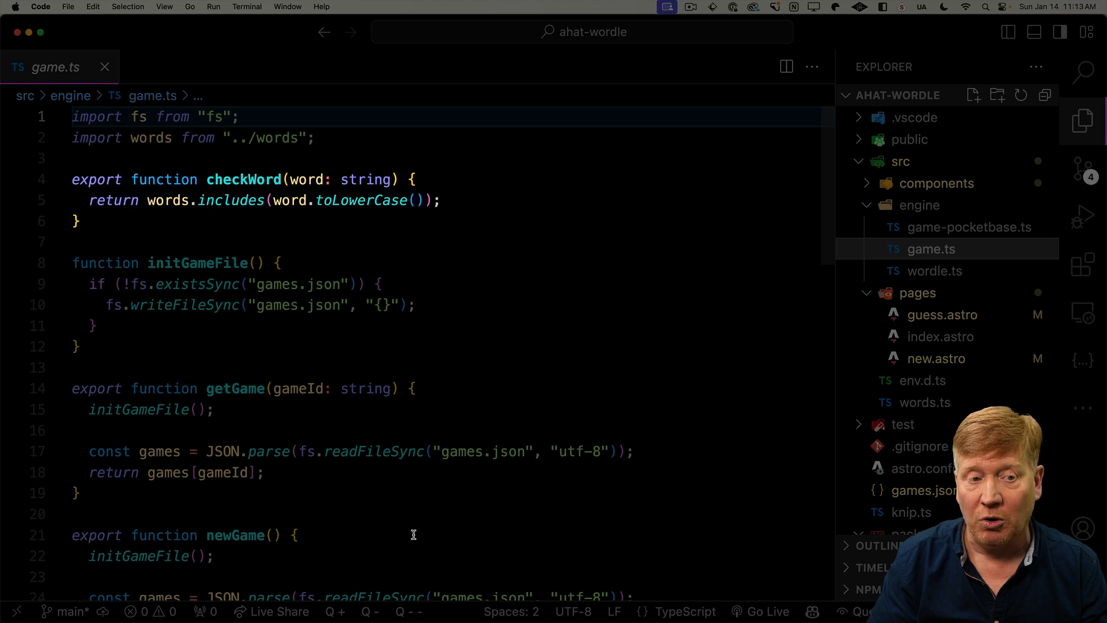
{"action": "scroll", "scroll_direction": "down", "scroll_amount": 3}
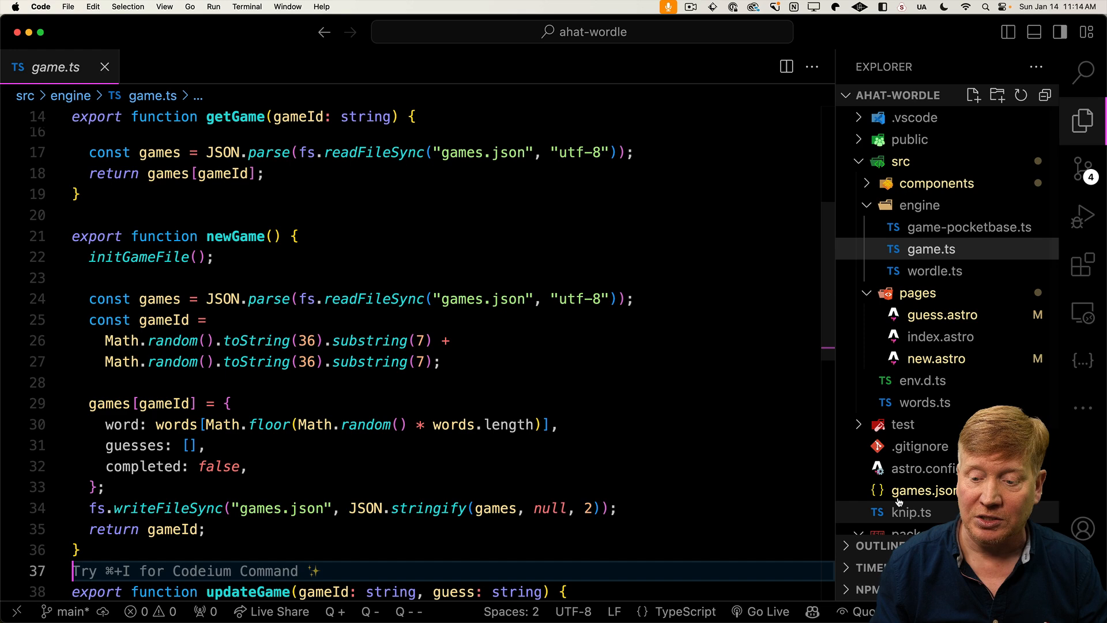
{"action": "left_click", "coordinate": [921, 490]}
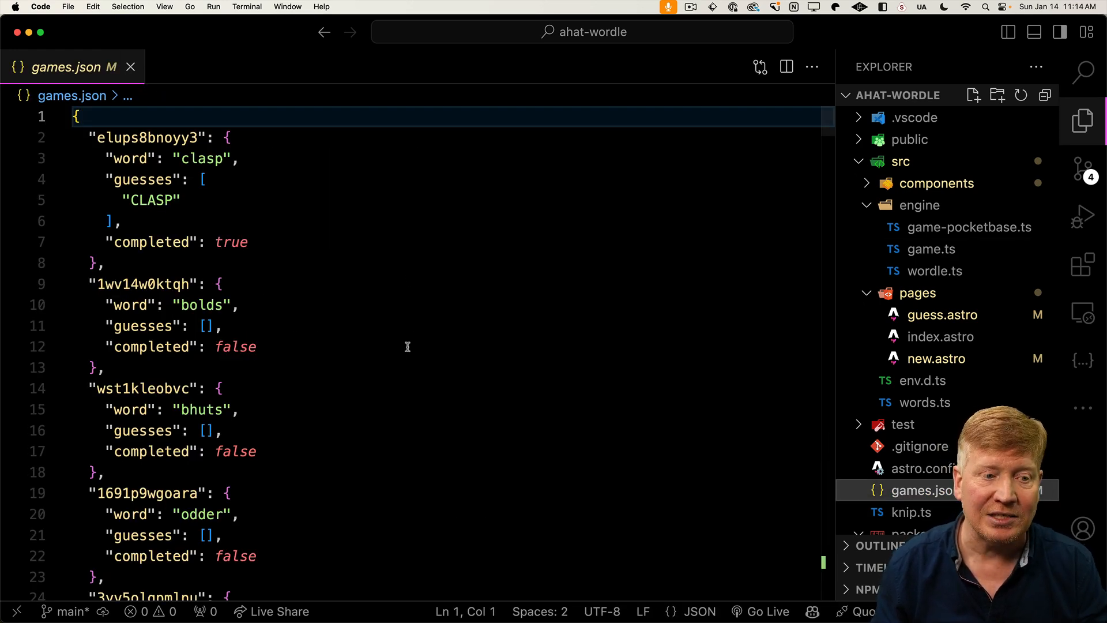
{"action": "left_click", "coordinate": [932, 249]}
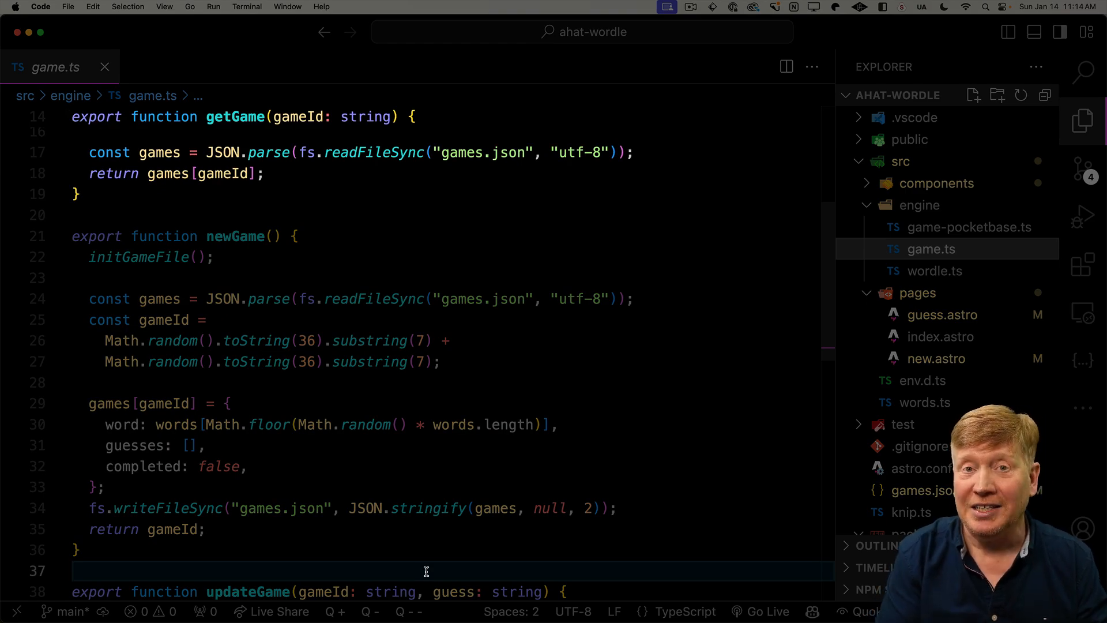
{"action": "scroll", "scroll_direction": "down", "scroll_amount": 3}
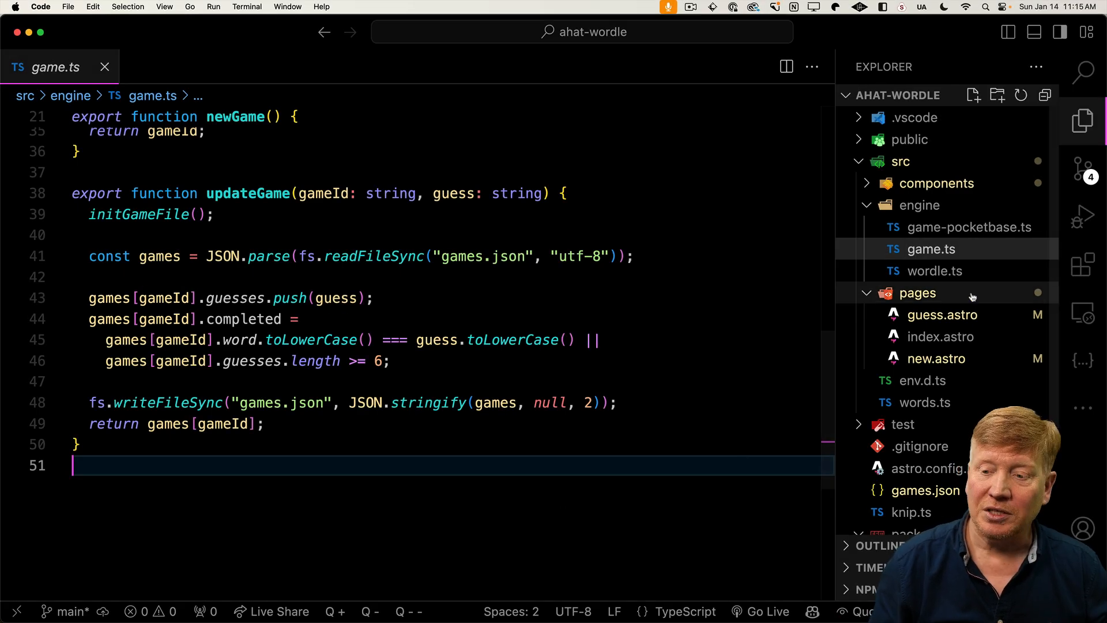
Step: Open wordle.ts letter-scoring code and expand the components folder
{"action": "left_click", "coordinate": [935, 270]}
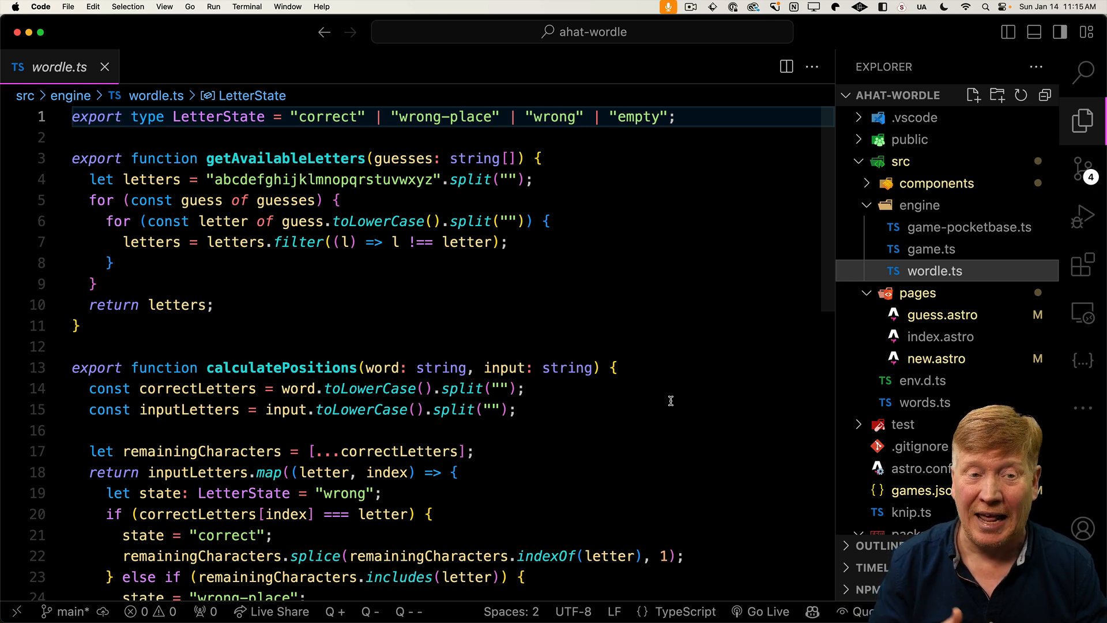
{"action": "mouse_move", "coordinate": [747, 323]}
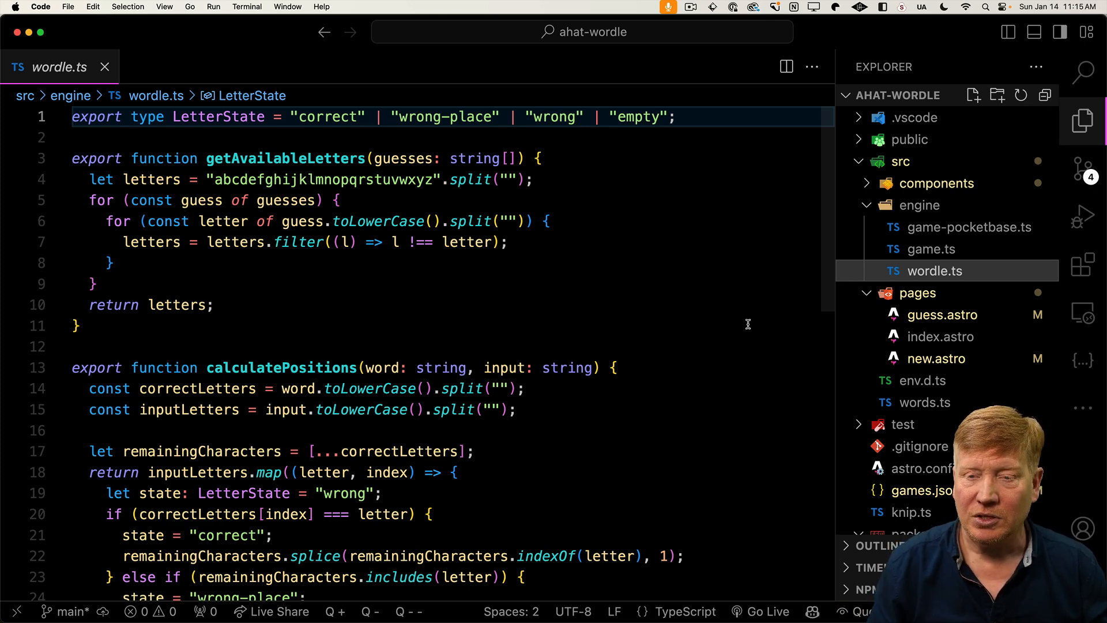
{"action": "left_click", "coordinate": [936, 183]}
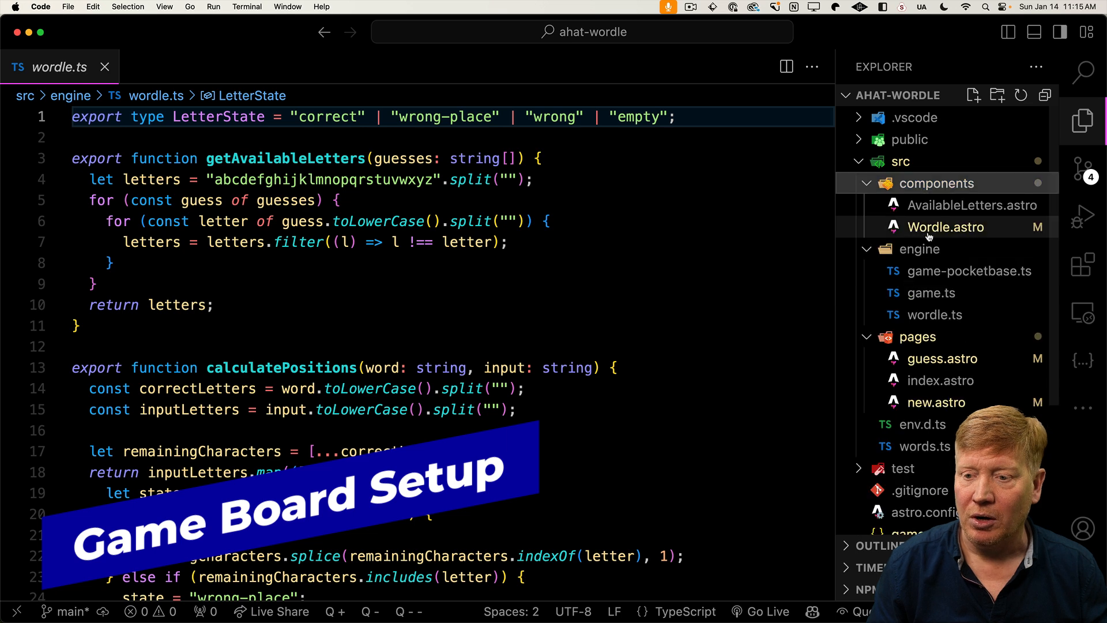
Step: Set const DEBUG to true in components/Wordle.astro
{"action": "left_click", "coordinate": [946, 227]}
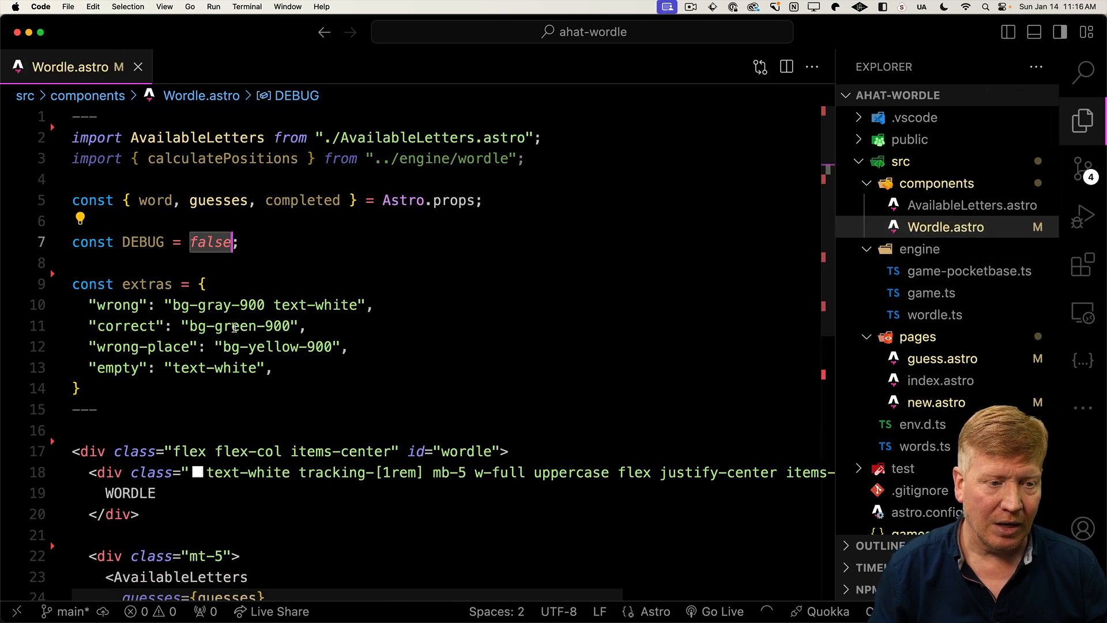
{"action": "type", "text": "t"}
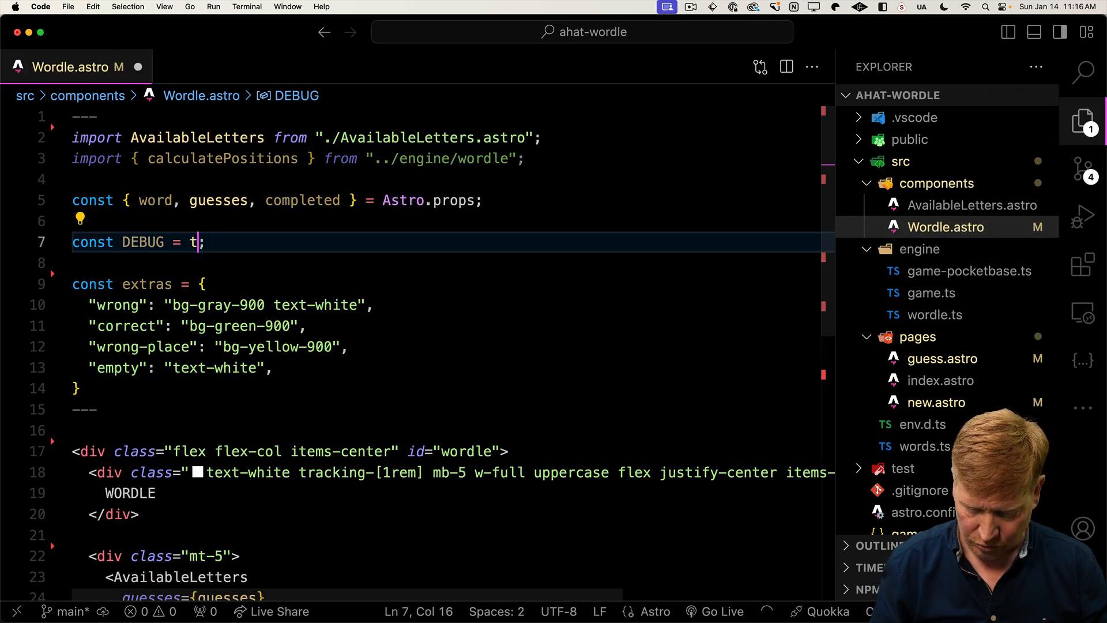
{"action": "type", "text": "rue"}
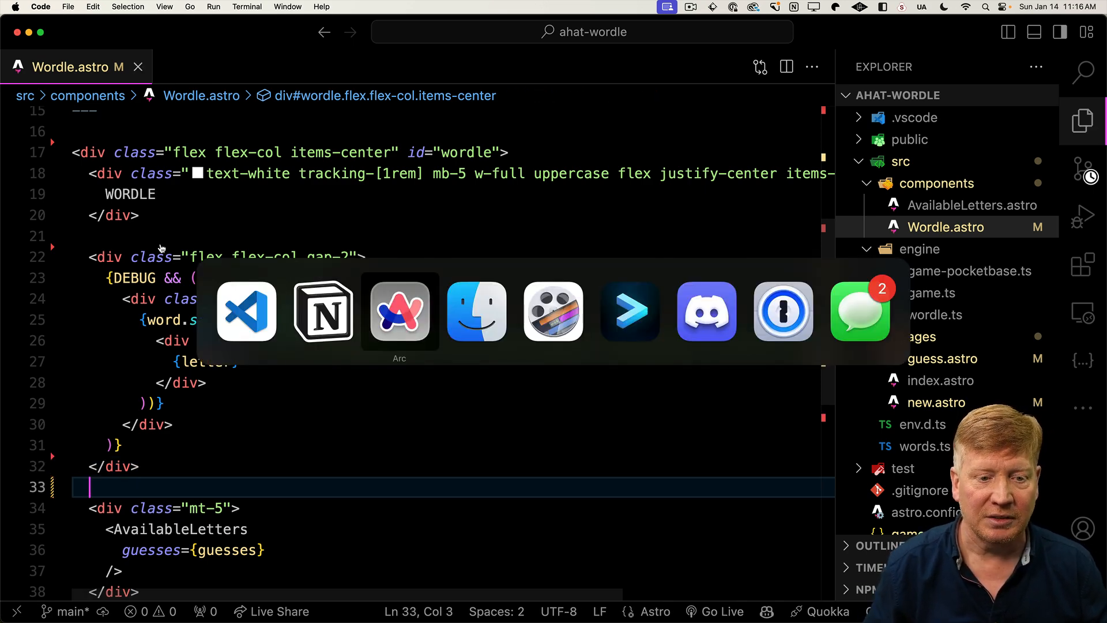
Step: Add the guessBlocks.map markup rendering each guess row on the board
{"action": "left_click", "coordinate": [399, 311]}
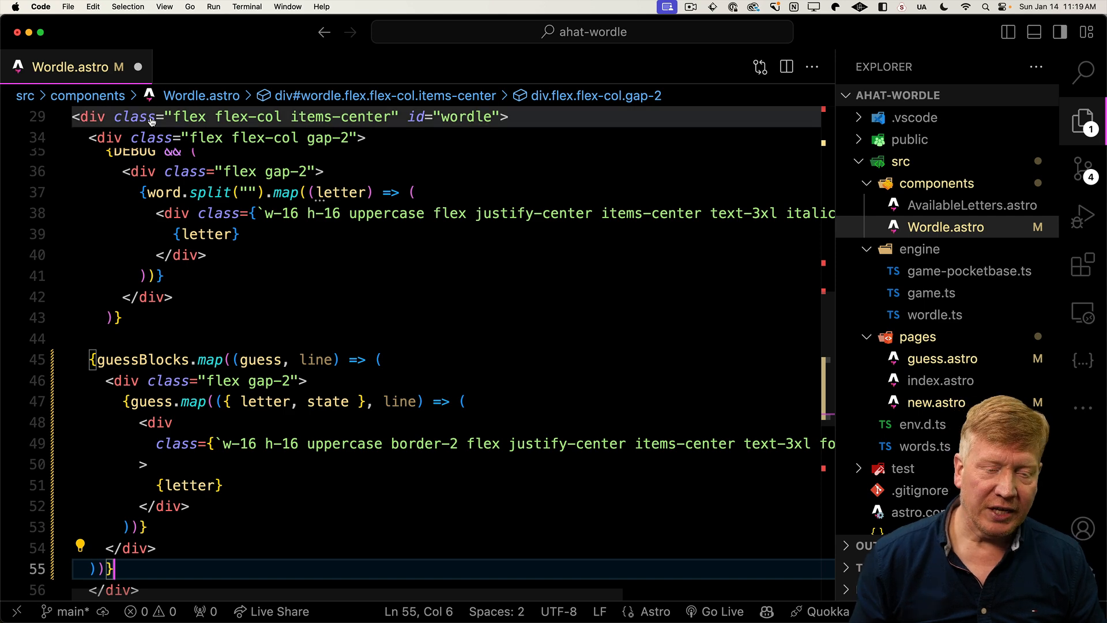
{"action": "scroll", "scroll_direction": "down", "scroll_amount": 3}
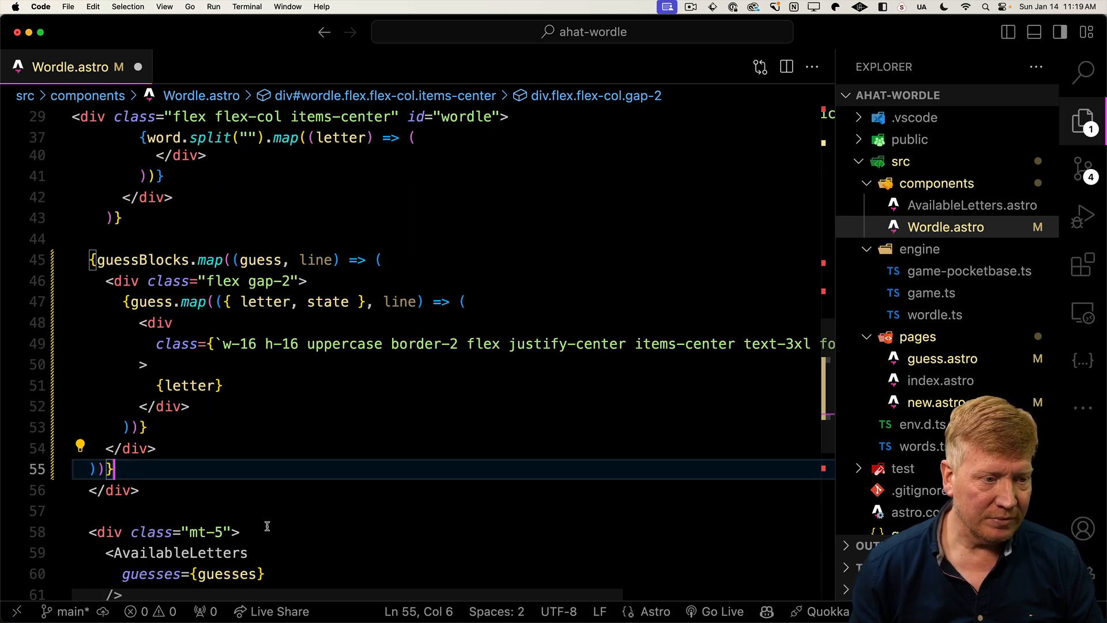
{"action": "left_click", "coordinate": [247, 511]}
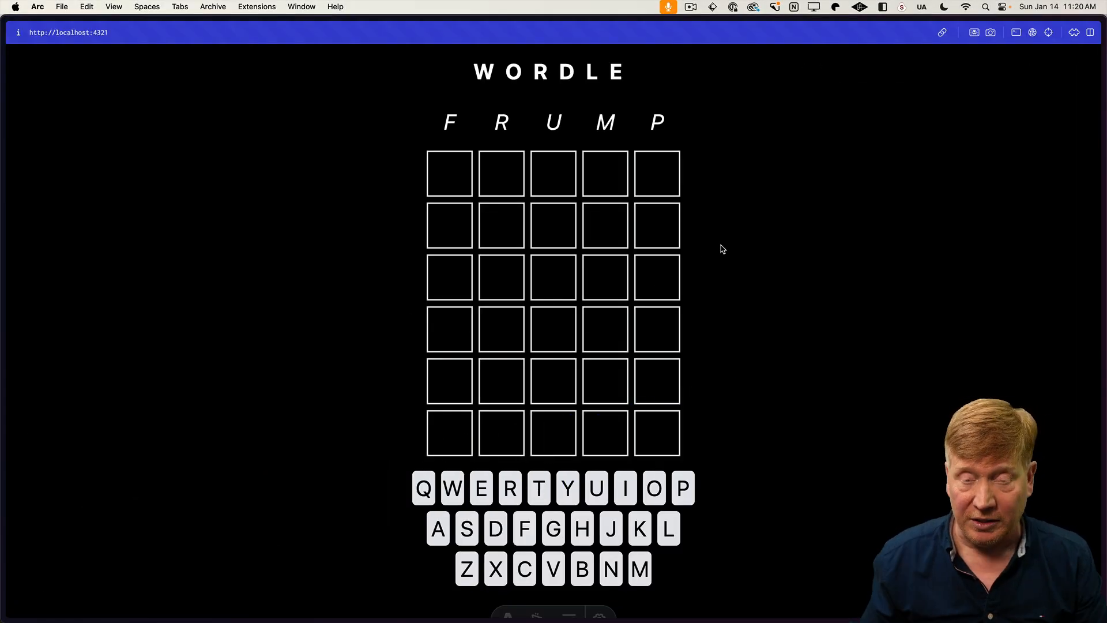
{"action": "mouse_move", "coordinate": [439, 205]}
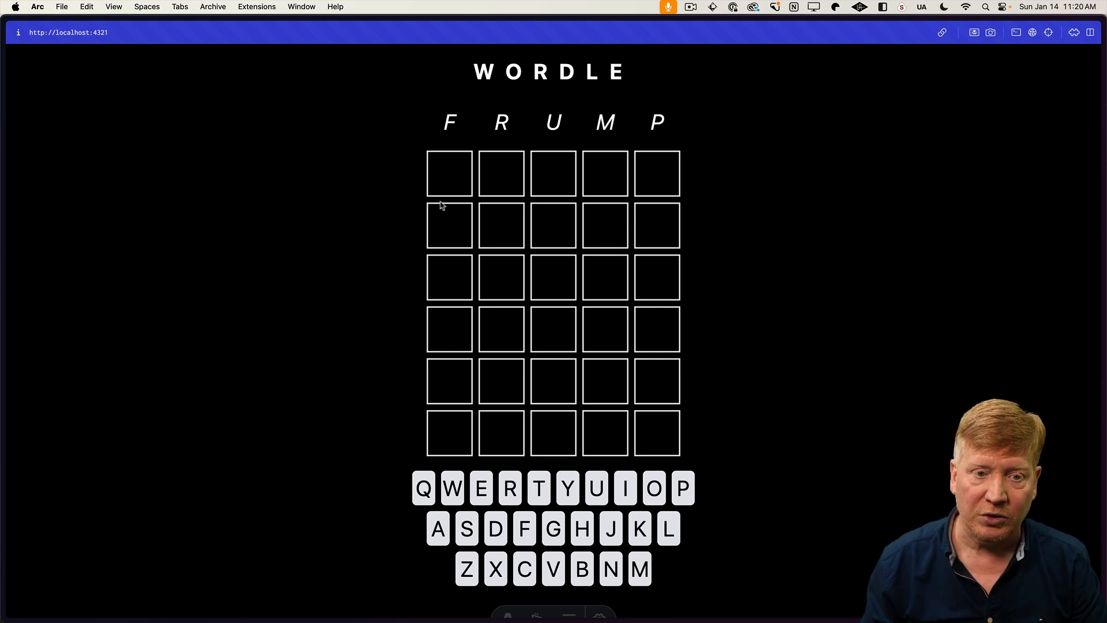
{"action": "mouse_move", "coordinate": [724, 229]}
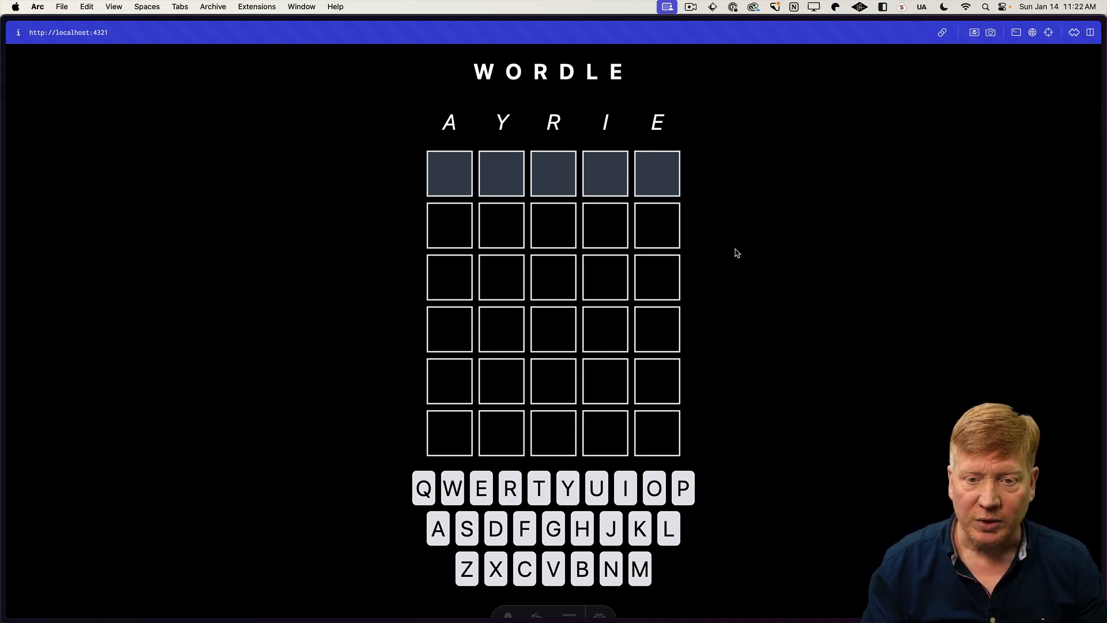
{"action": "mouse_move", "coordinate": [639, 254]}
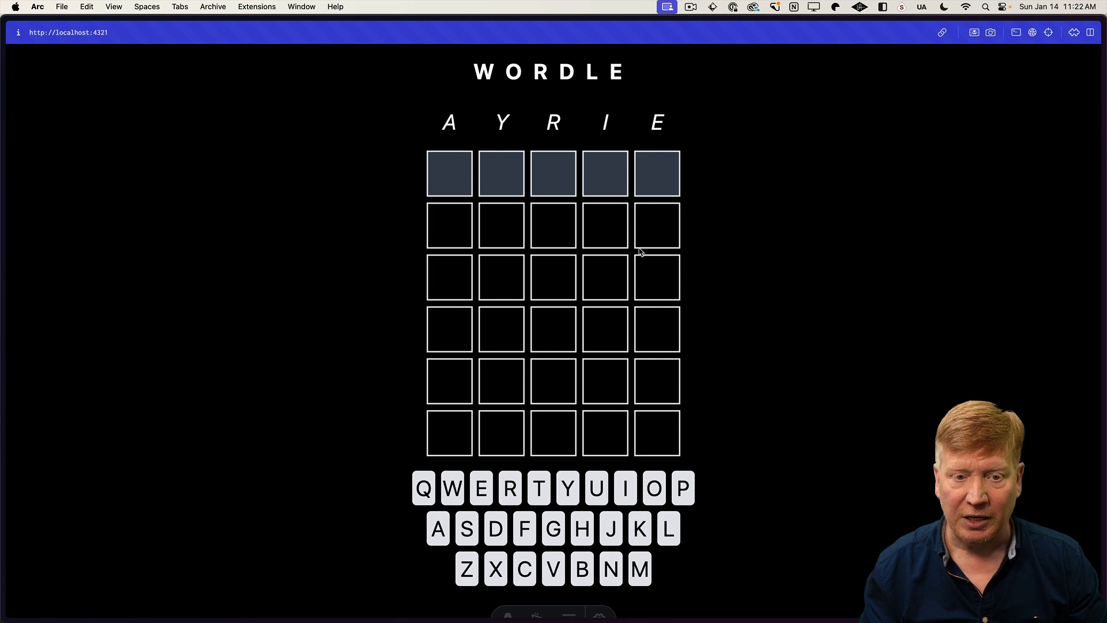
{"action": "mouse_move", "coordinate": [471, 182]}
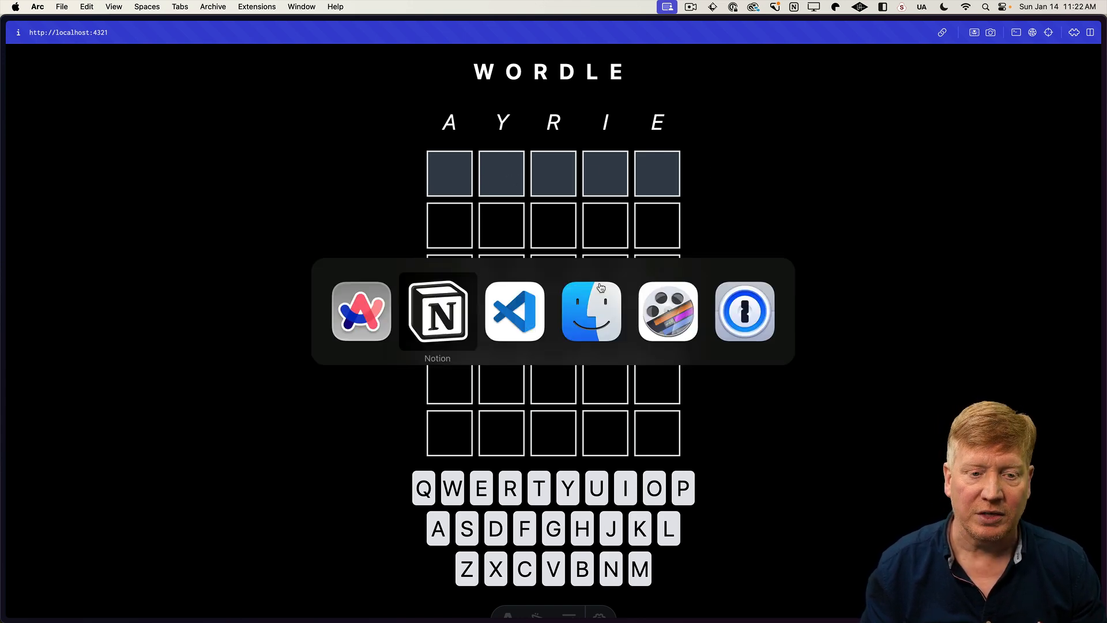
Step: Write an addCharacter(evt, data) function in a <script is:inline> block at the end of Wordle.astro
{"action": "left_click", "coordinate": [515, 310]}
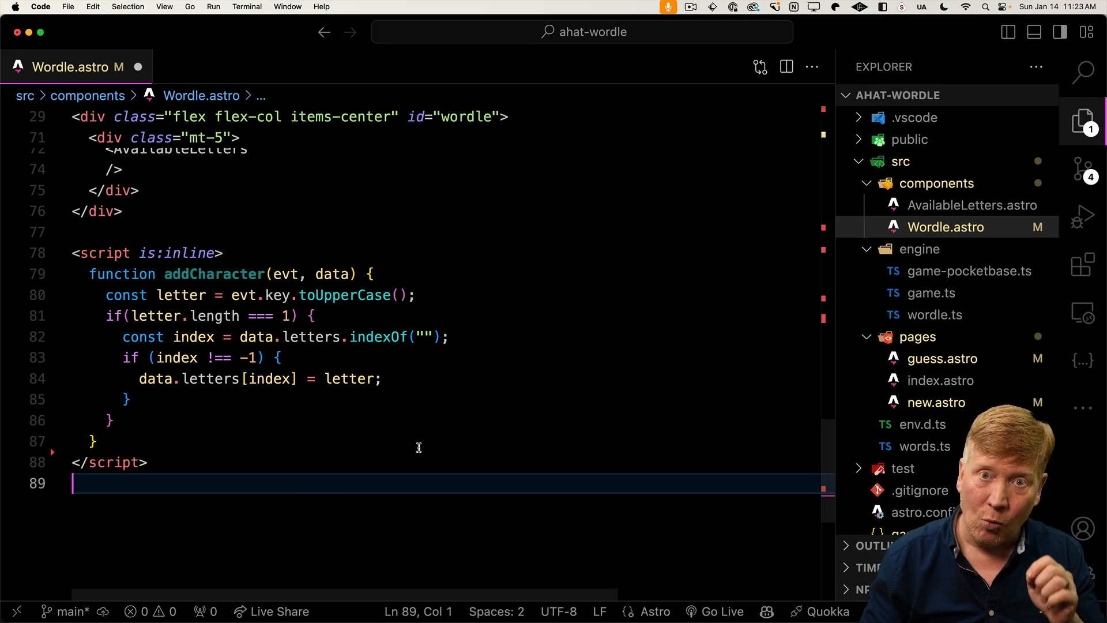
{"action": "scroll", "scroll_direction": "up", "scroll_amount": 3}
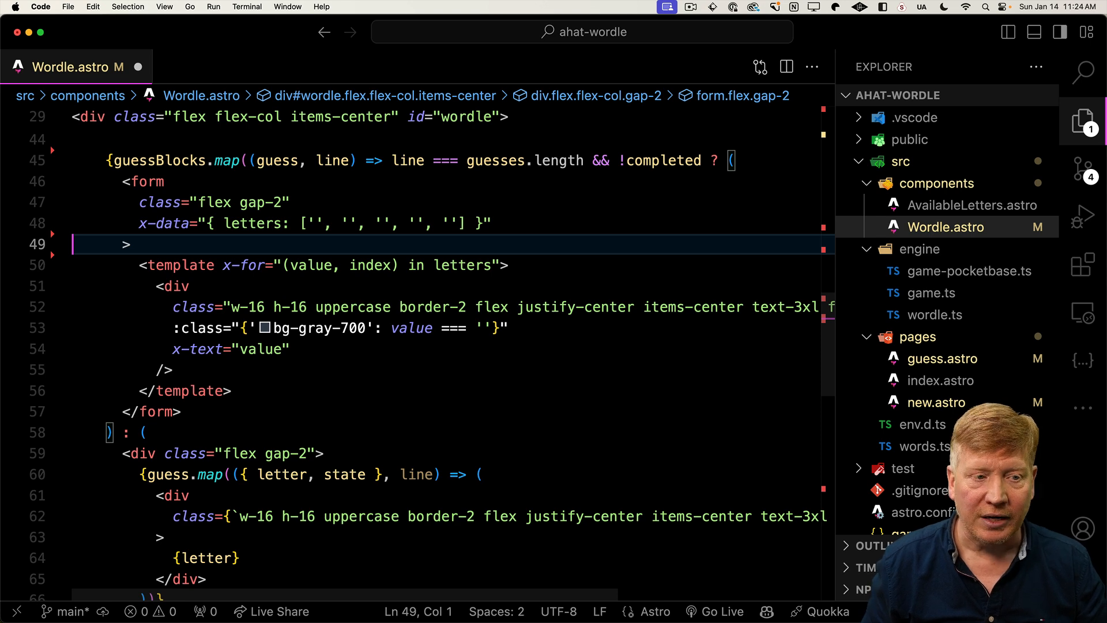
{"action": "type", "text": "@keyup.window=\"addCharacter($event, $data)\""}
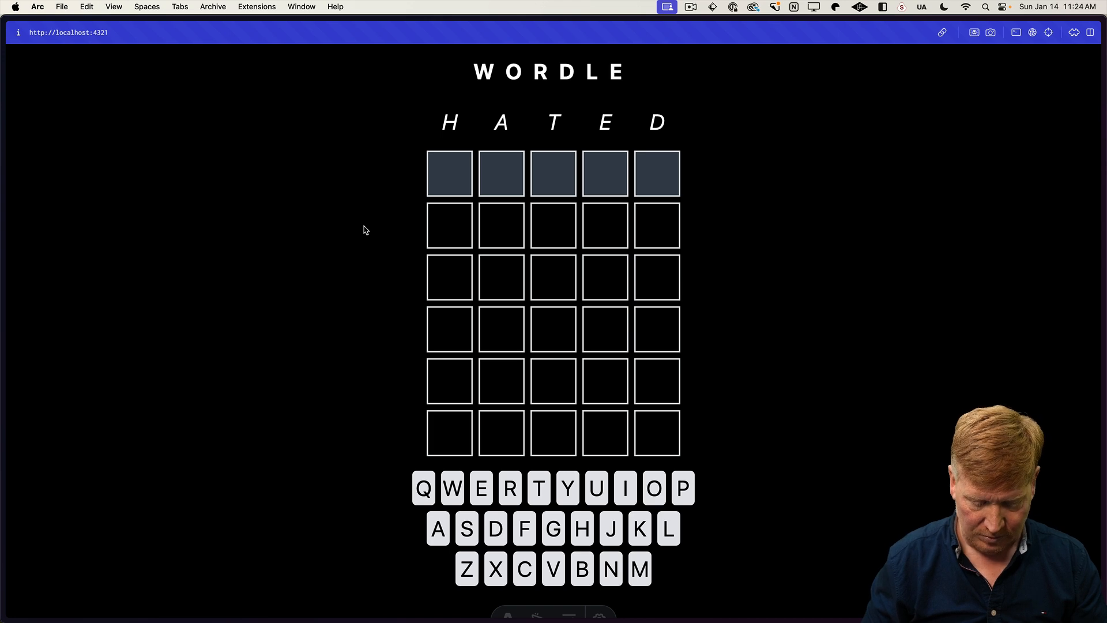
Step: Enter HATER on the Wordle page to check the letters fill the first row
{"action": "type", "text": "HATER"}
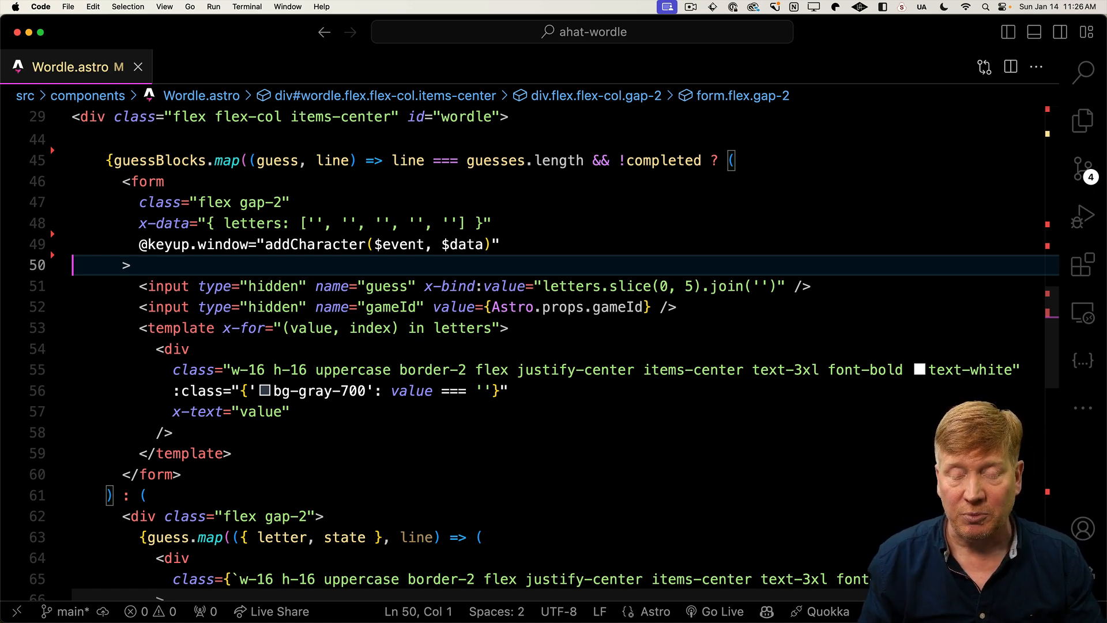
Step: Add hx-post="/guess" and hx-target="#wordle" to the guess form alongside its hidden guess and gameId inputs
{"action": "type", "text": "hx-post=\"/guess\""}
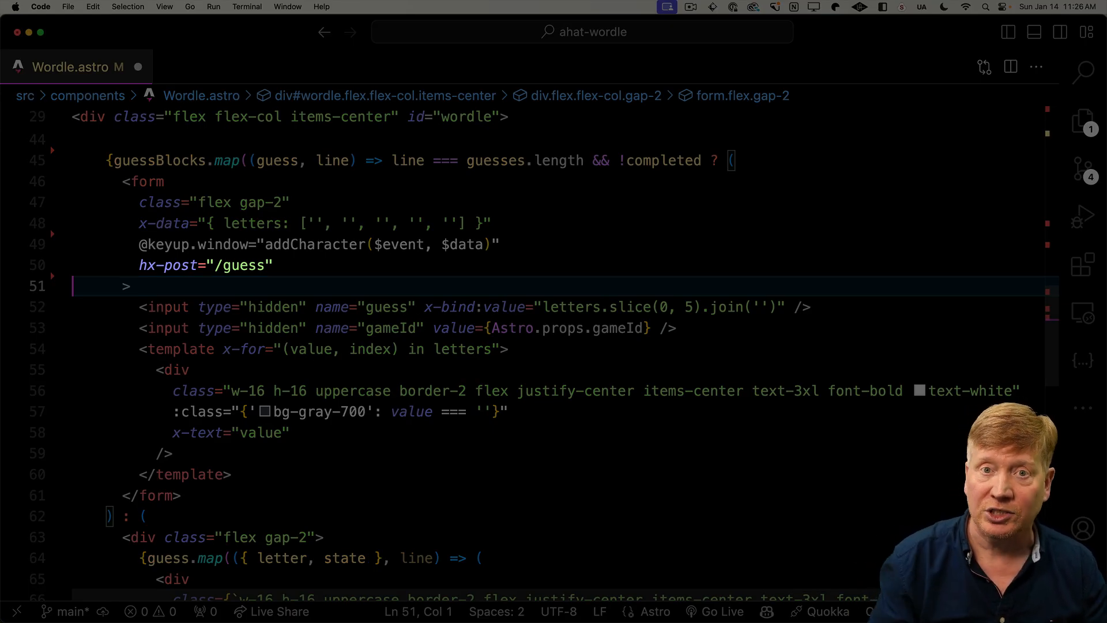
{"action": "type", "text": "hx-target=\"#wordle\""}
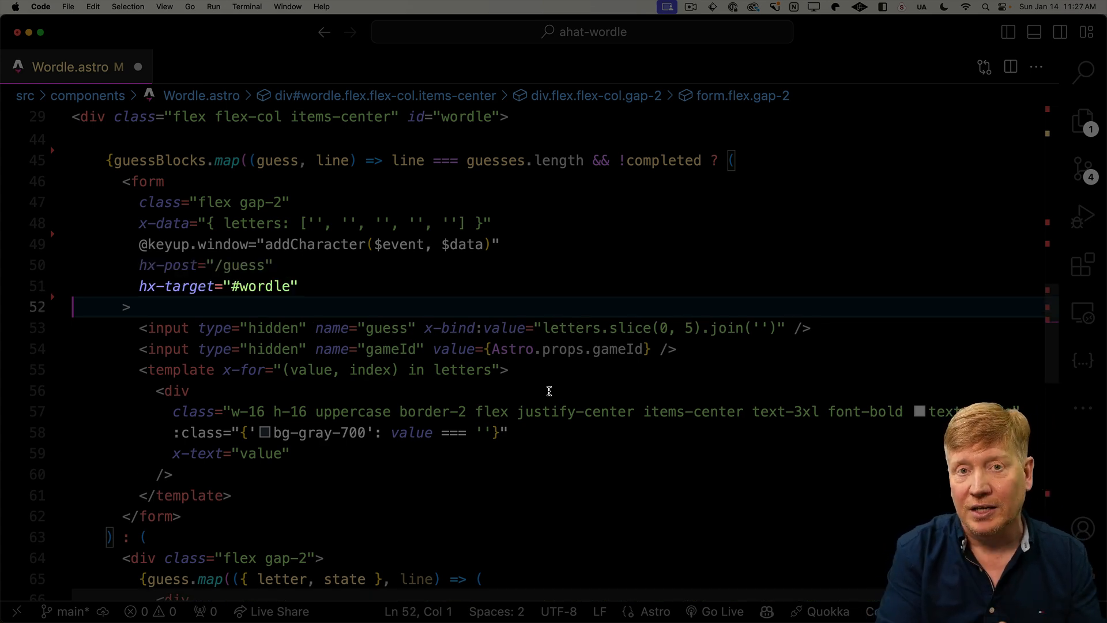
{"action": "scroll", "scroll_direction": "up", "scroll_amount": 3}
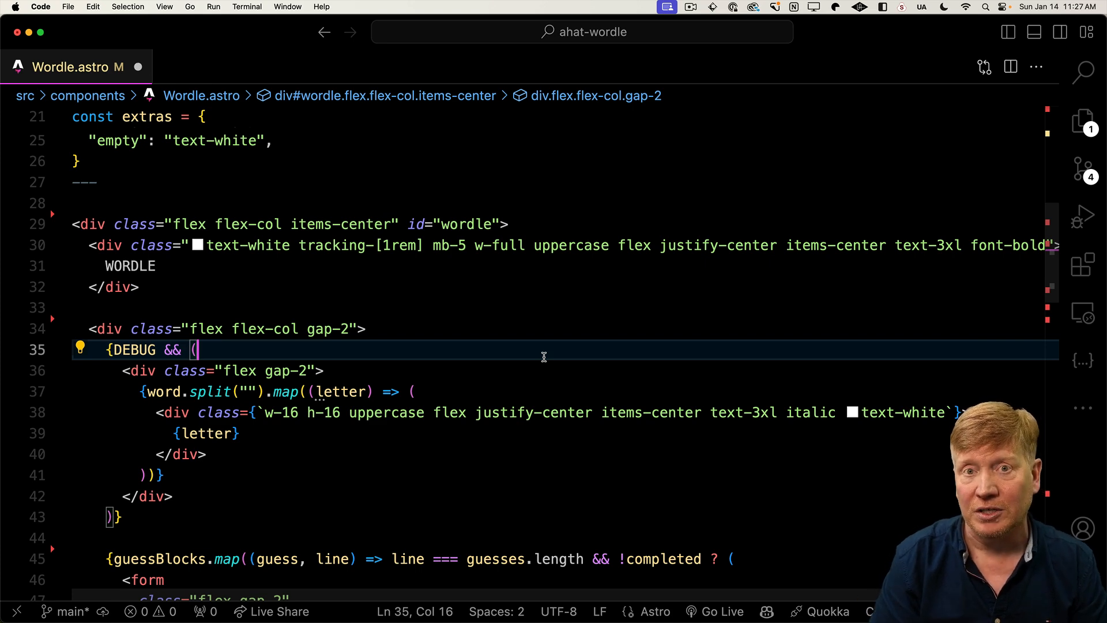
Step: Write submitIfFull({ letters }) using Alpine.nextTick to dispatch a 'doSubmit' Event on document.body
{"action": "scroll", "scroll_direction": "down", "scroll_amount": 3}
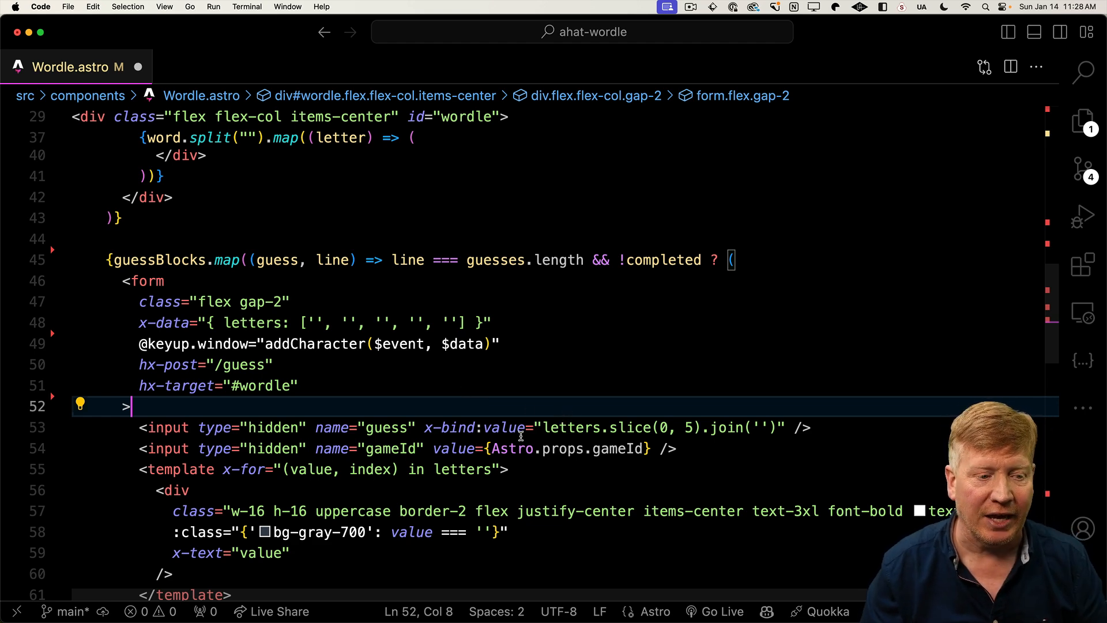
{"action": "scroll", "scroll_direction": "down", "scroll_amount": 3}
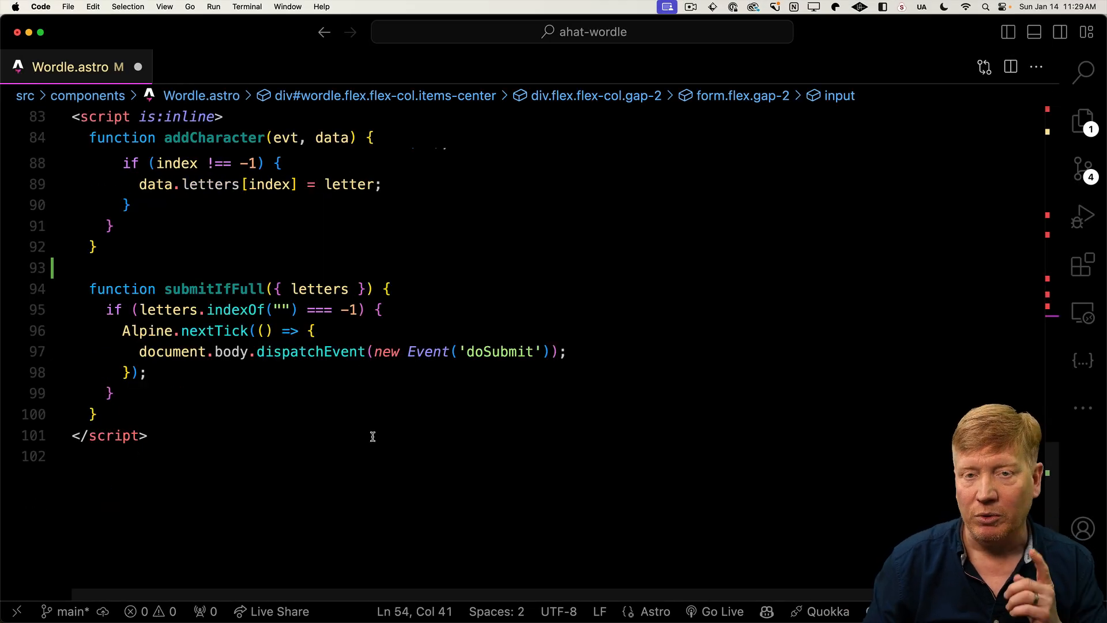
{"action": "scroll", "scroll_direction": "up", "scroll_amount": 3}
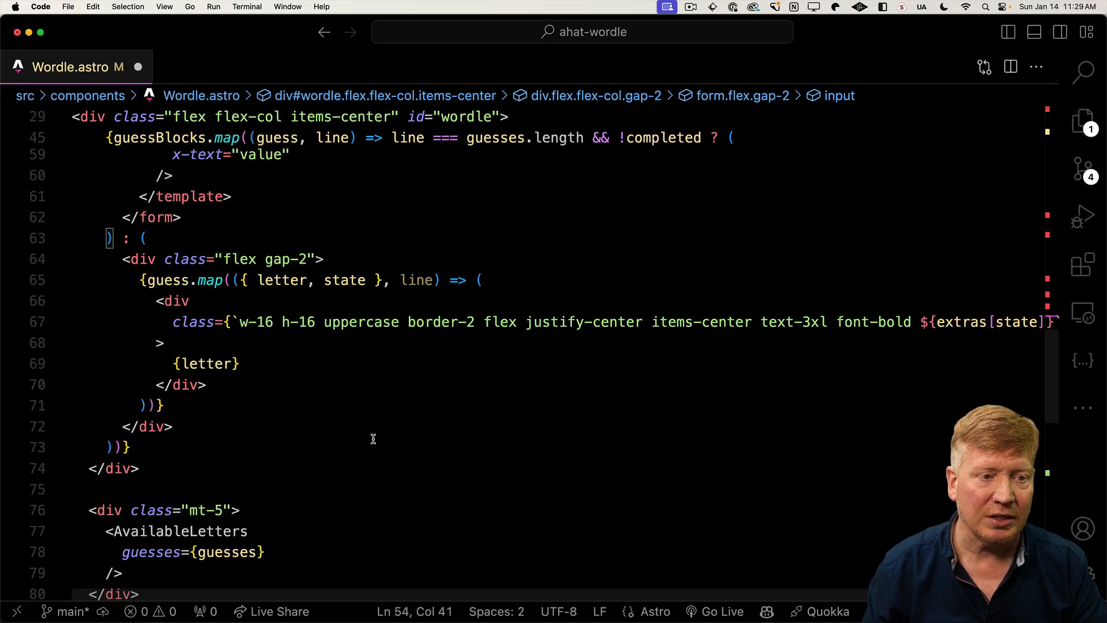
{"action": "scroll", "scroll_direction": "up", "scroll_amount": 3}
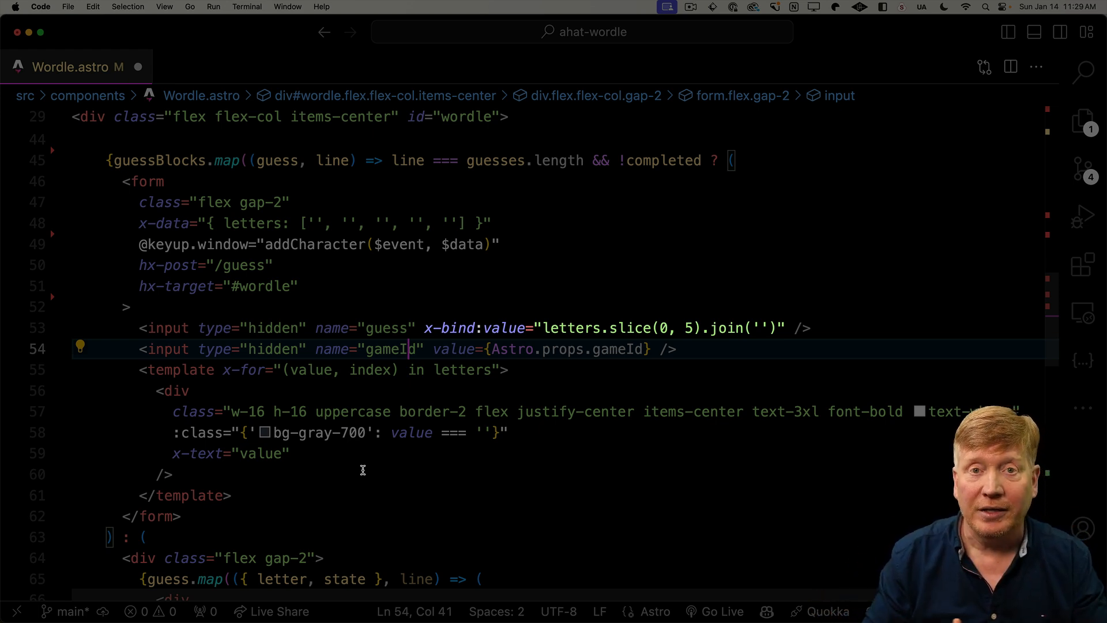
{"action": "mouse_move", "coordinate": [454, 296]}
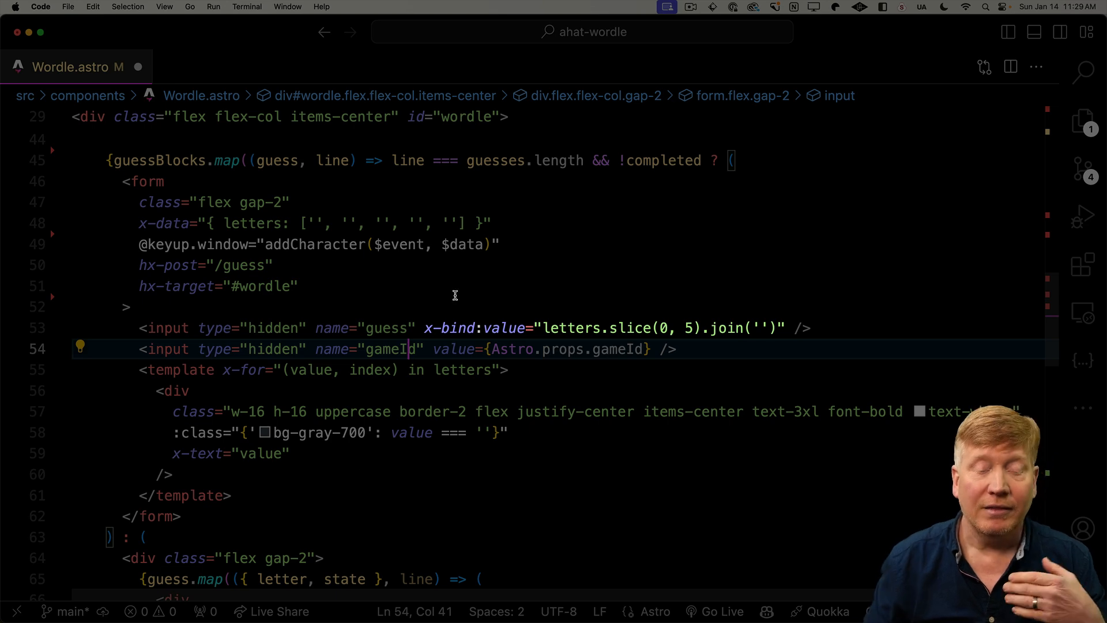
{"action": "scroll", "scroll_direction": "down", "scroll_amount": 3}
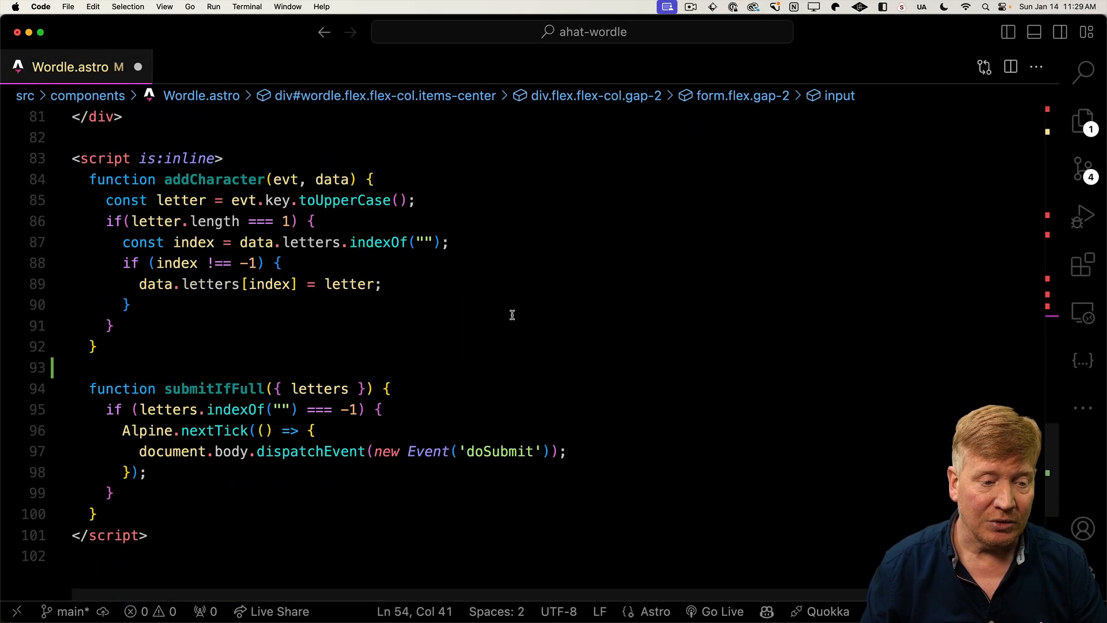
{"action": "mouse_move", "coordinate": [465, 458]}
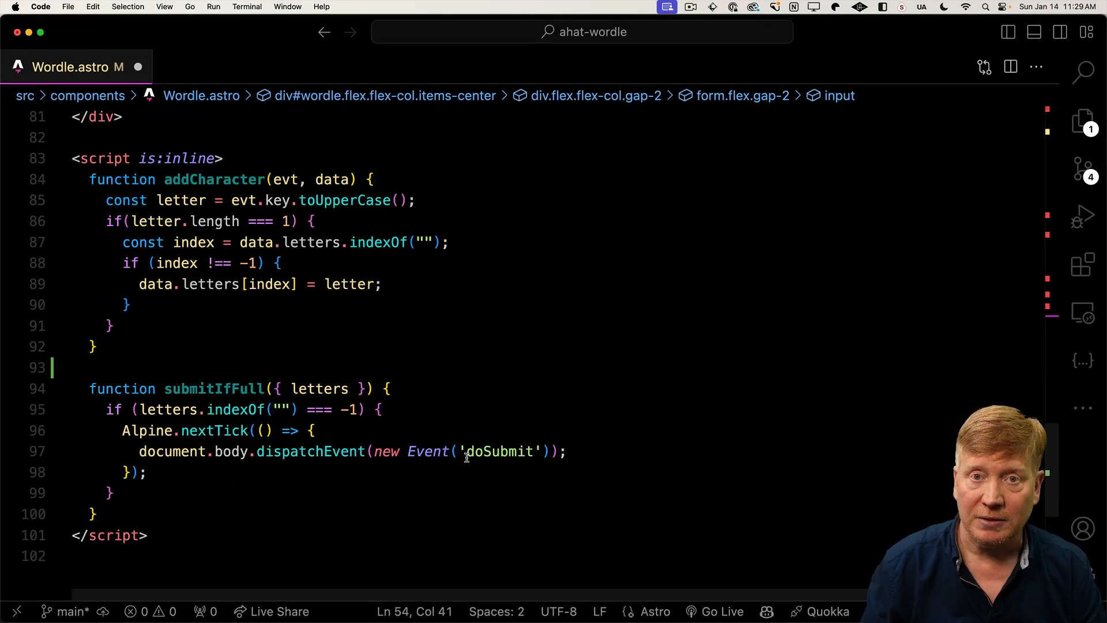
{"action": "scroll", "scroll_direction": "up", "scroll_amount": 3}
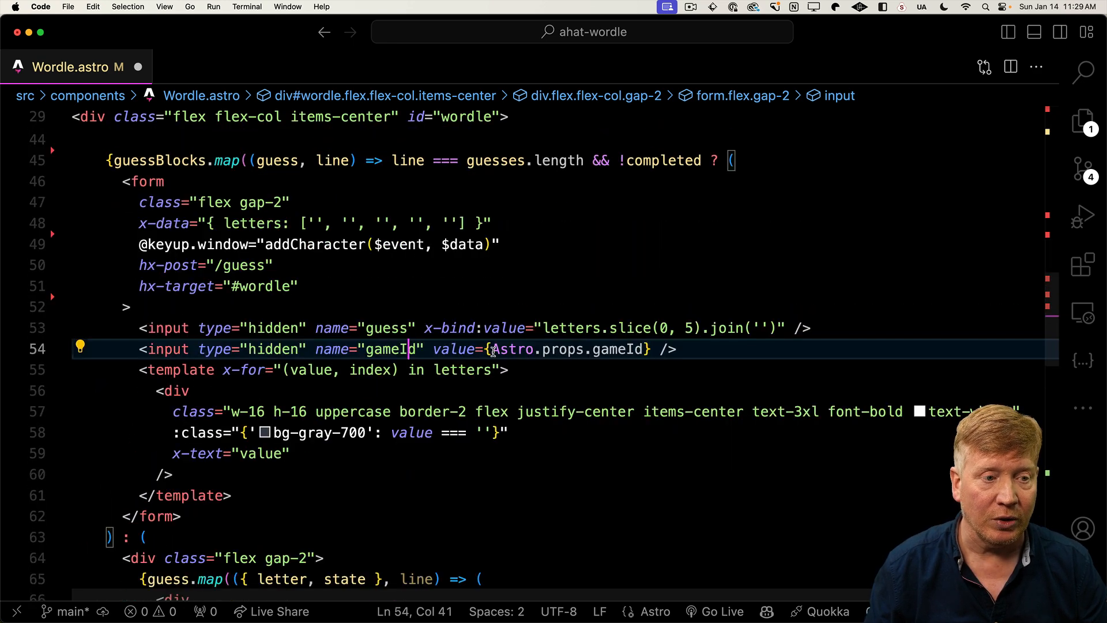
{"action": "mouse_move", "coordinate": [354, 301]}
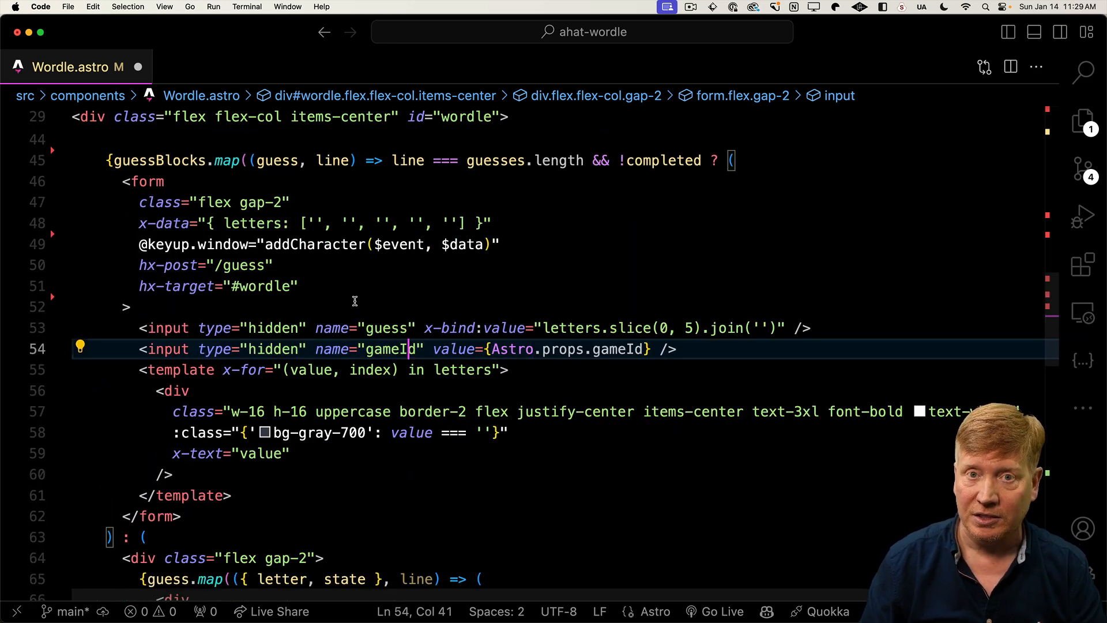
Step: Add x-effect="submitIfFull($data)" and hx-trigger="doSubmit from:body" to the guess form
{"action": "type", "text": "x-effect=\"submitIfFull($data)\""}
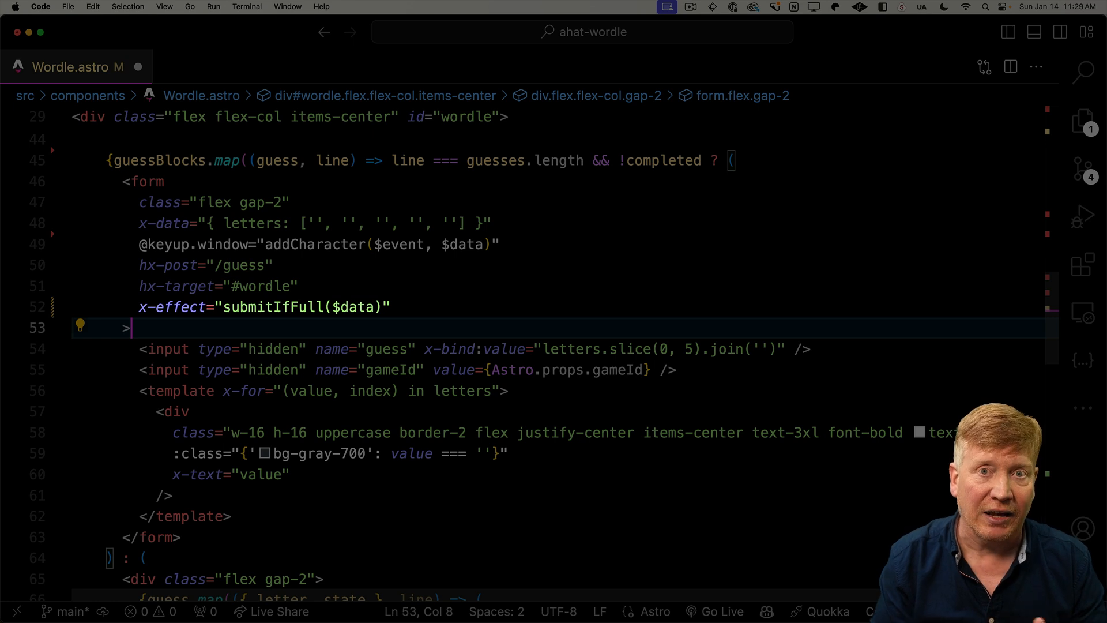
{"action": "type", "text": "hx-trigger=\"doSubmit from:body\""}
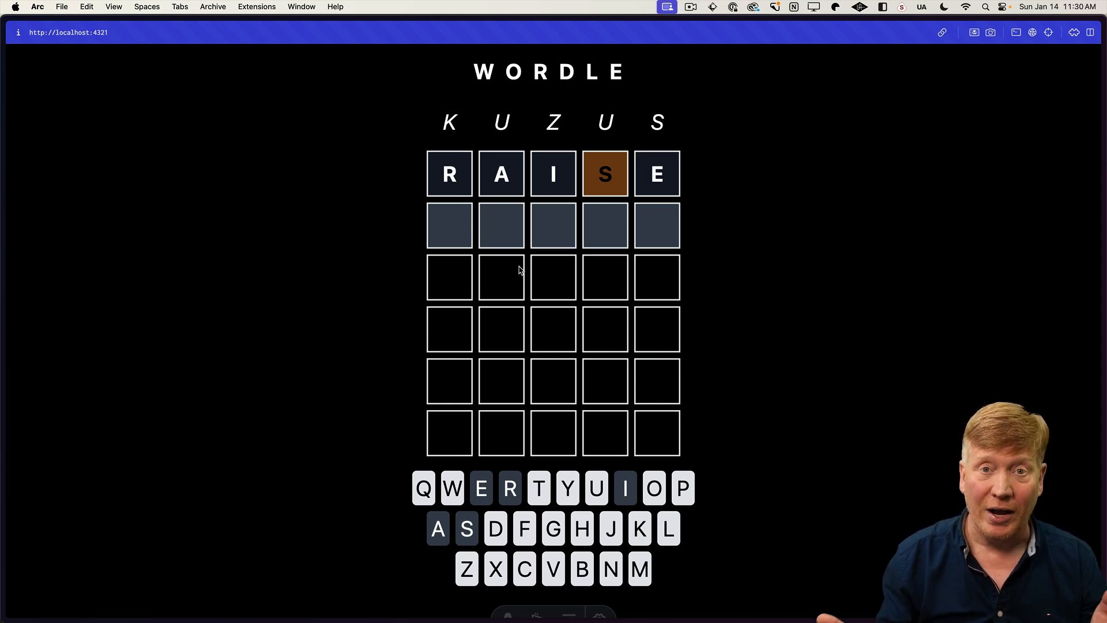
{"action": "mouse_move", "coordinate": [771, 274]}
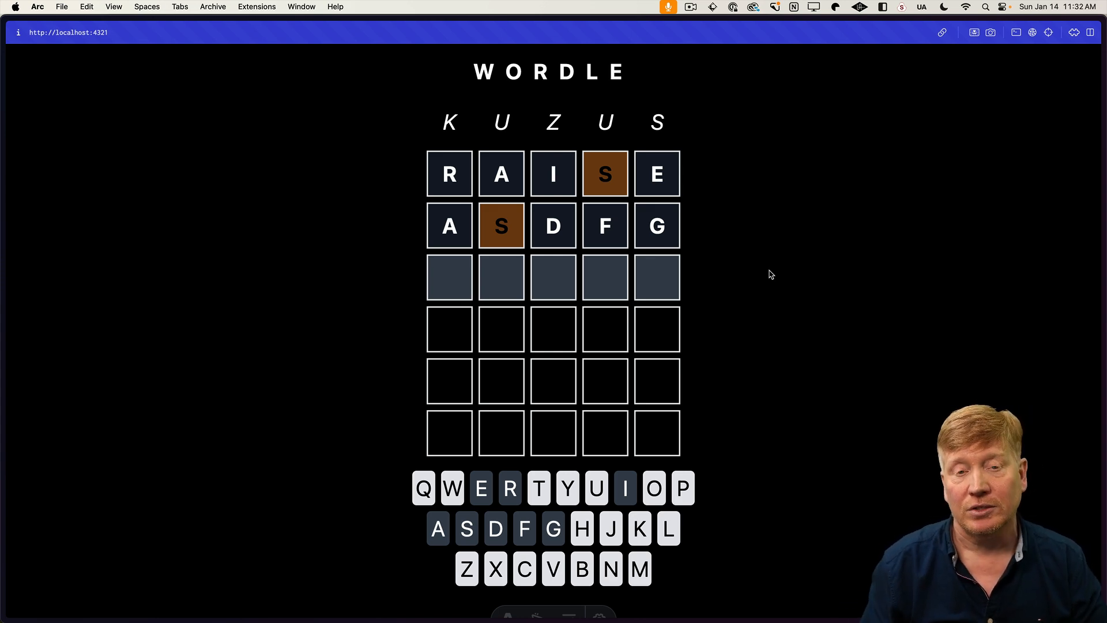
{"action": "mouse_move", "coordinate": [897, 341]}
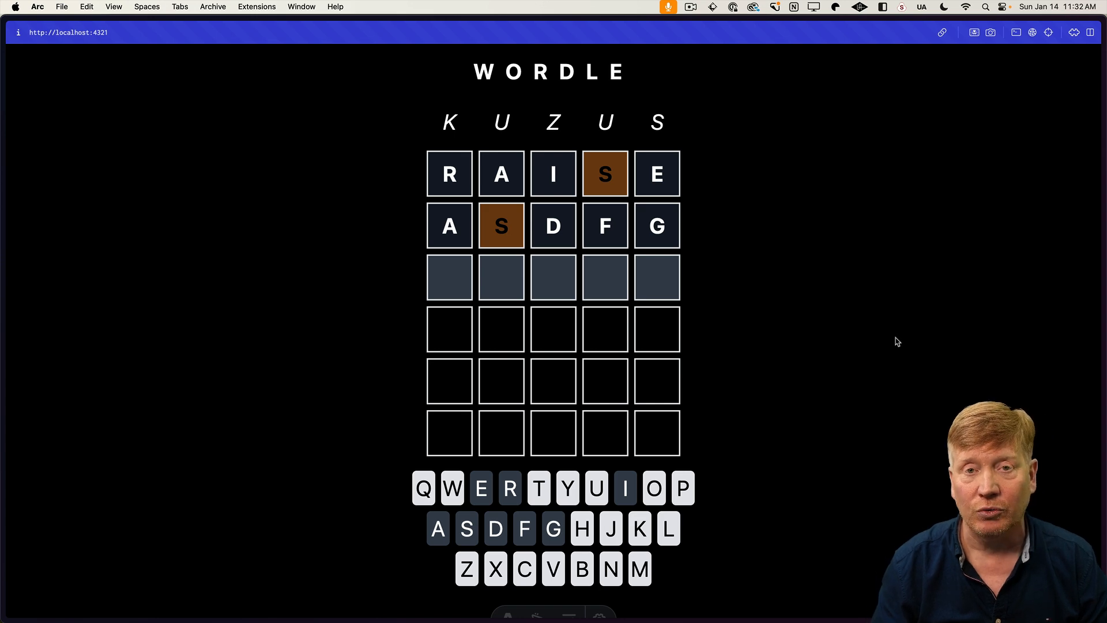
{"action": "mouse_move", "coordinate": [889, 337]}
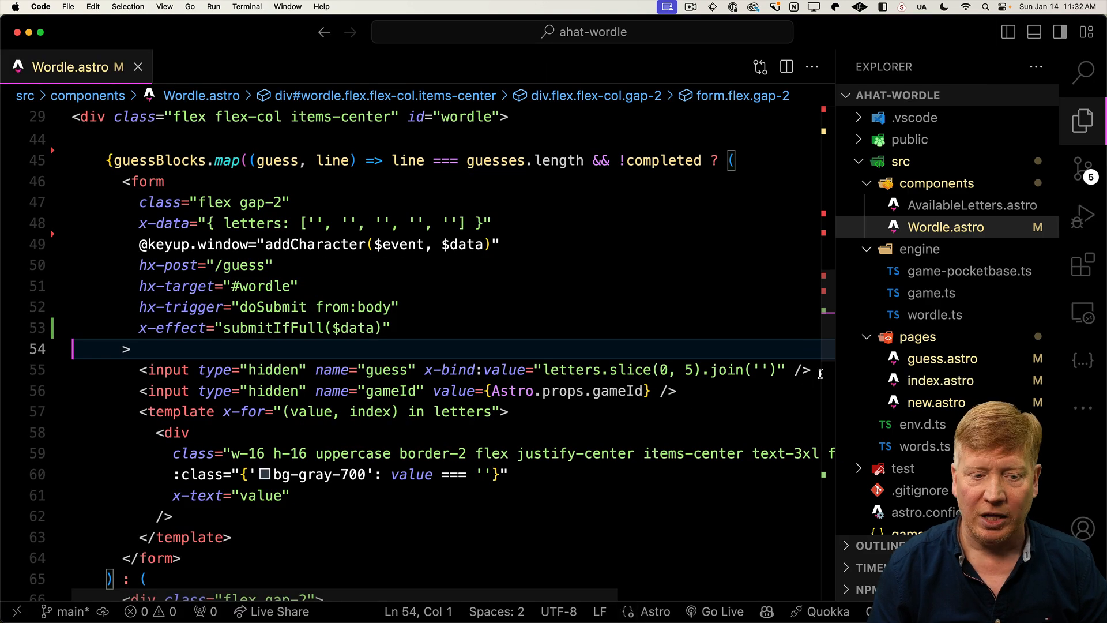
Step: Review guess.astro validating with checkWord and passing invalidWord to the Wordle component
{"action": "left_click", "coordinate": [940, 380]}
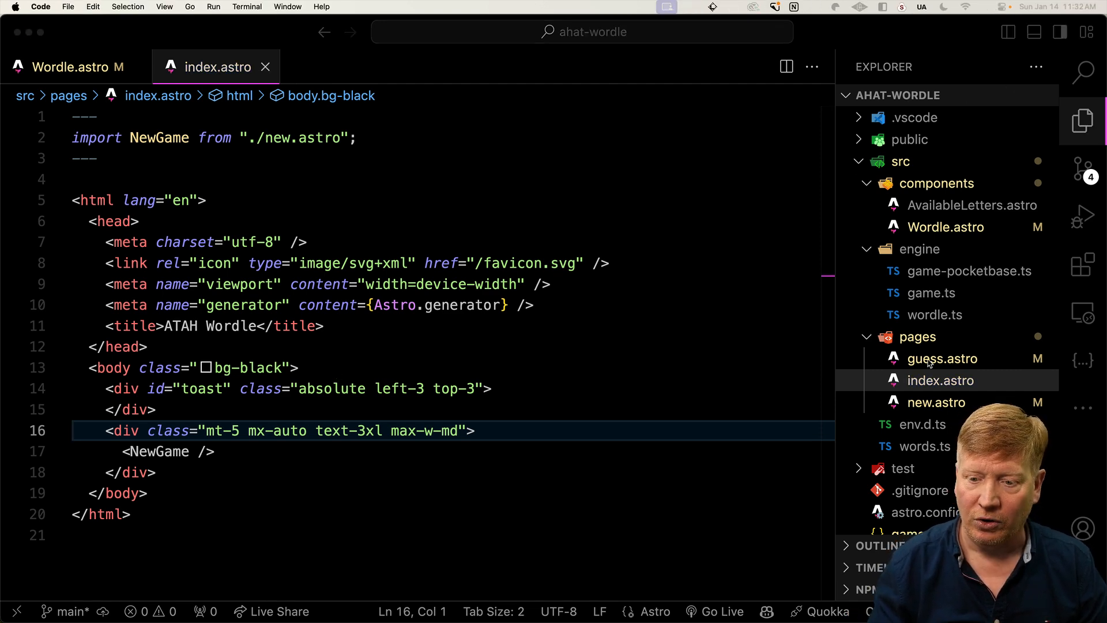
{"action": "left_click", "coordinate": [942, 358]}
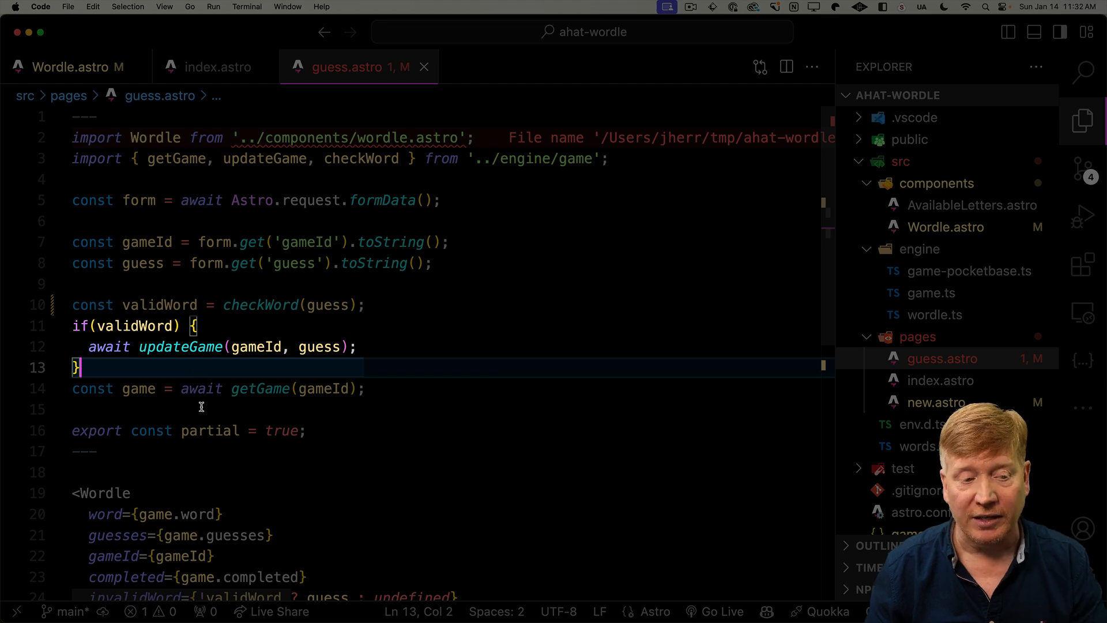
{"action": "scroll", "scroll_direction": "down", "scroll_amount": 3}
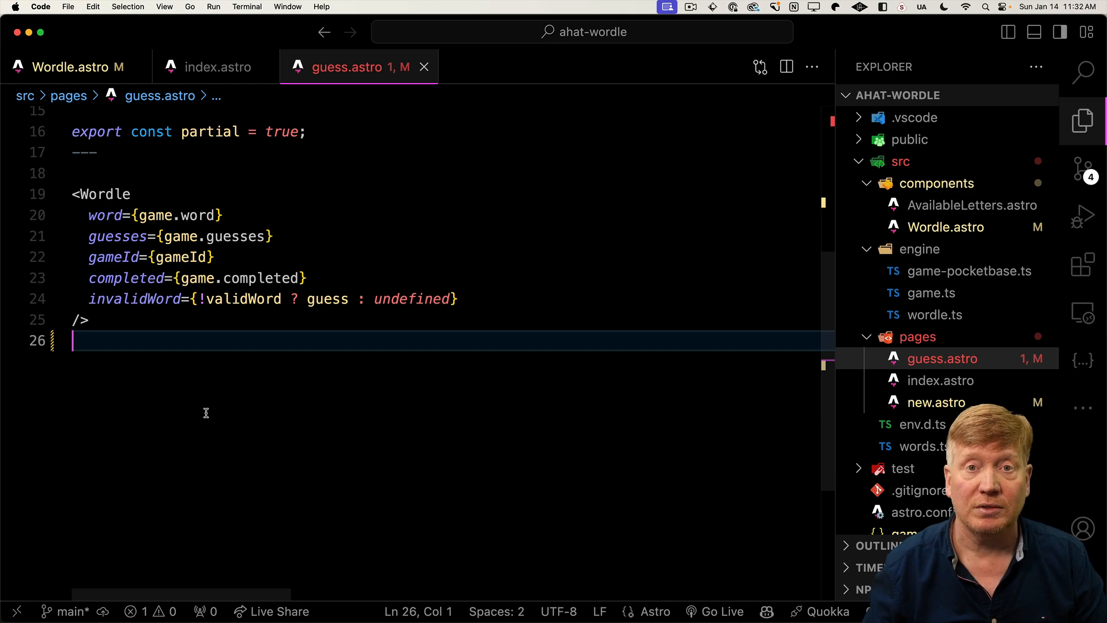
Step: Save Wordle.astro with the invalid-word toast div in view
{"action": "left_click", "coordinate": [946, 228]}
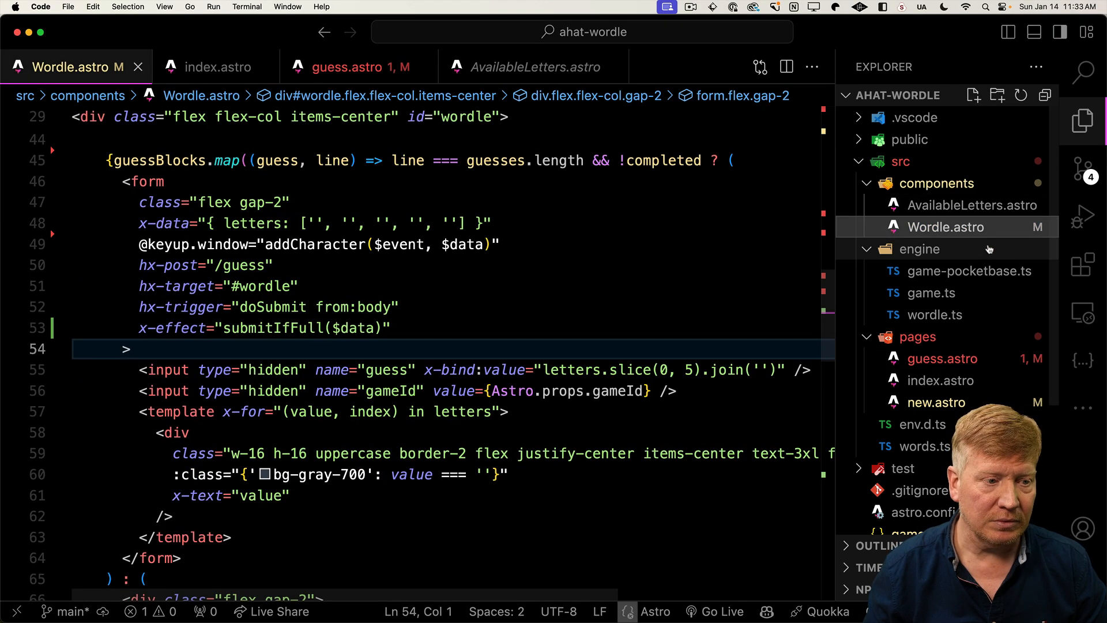
{"action": "scroll", "scroll_direction": "up", "scroll_amount": 3}
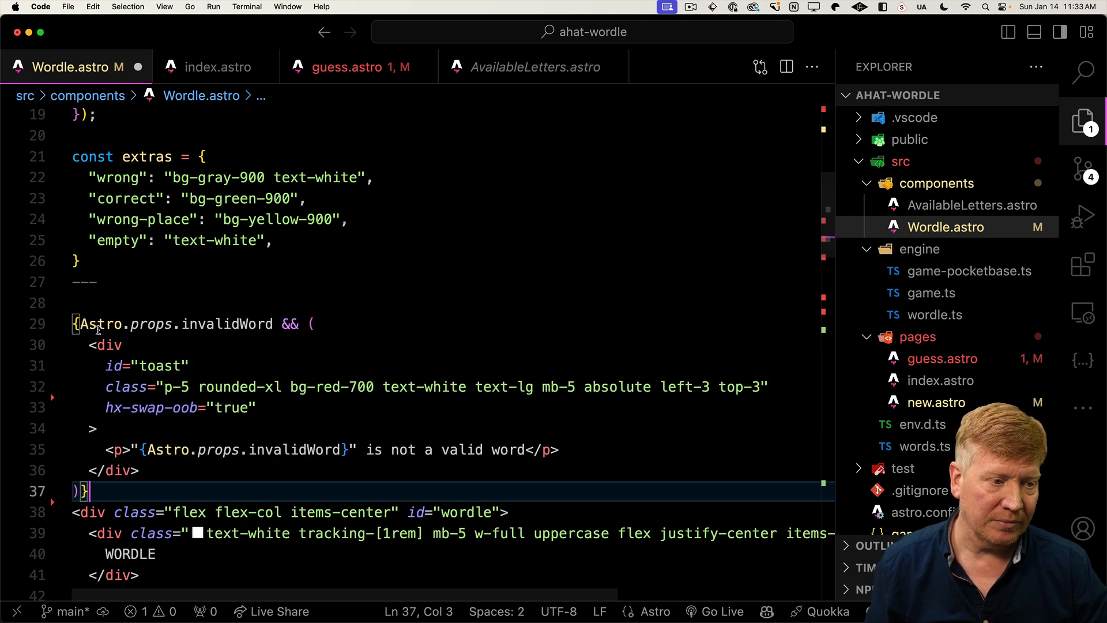
{"action": "key", "text": "enter"}
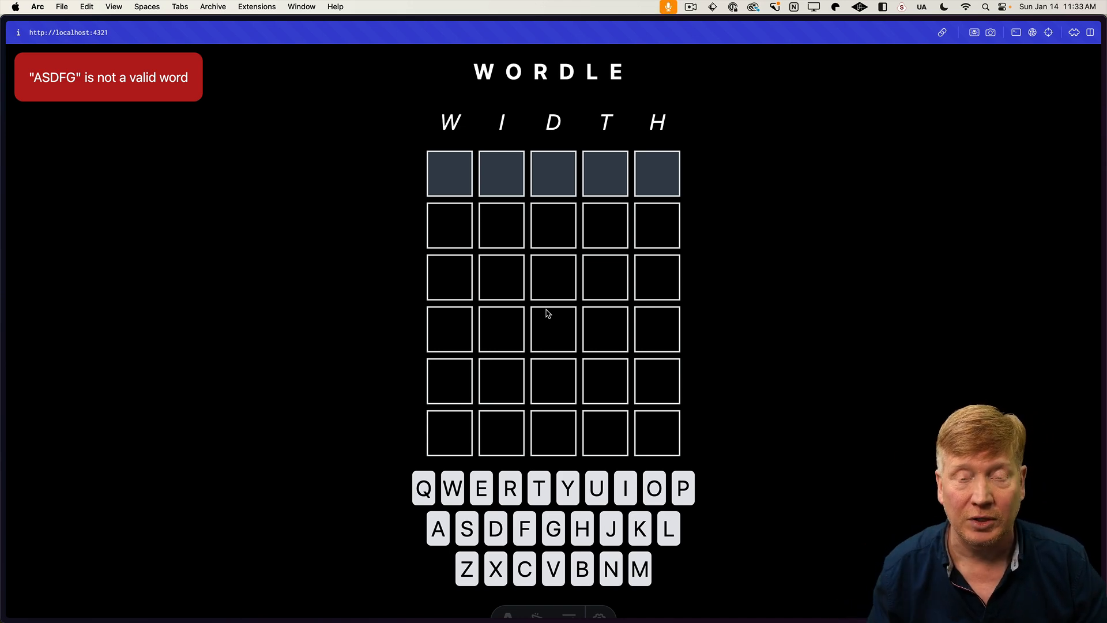
{"action": "mouse_move", "coordinate": [746, 165]}
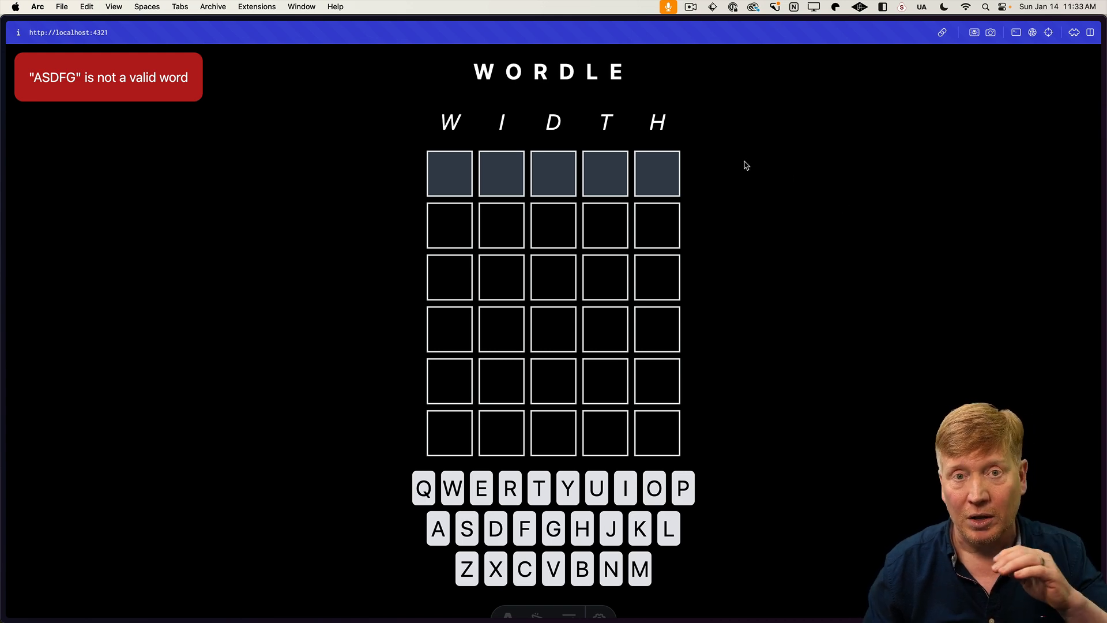
{"action": "mouse_move", "coordinate": [737, 156]}
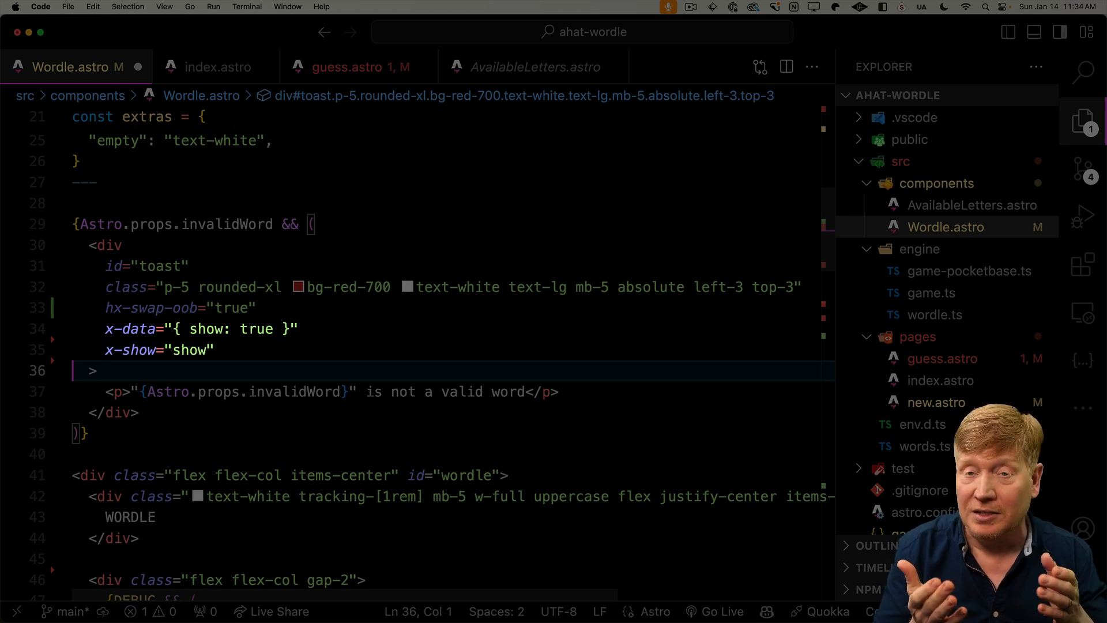
Step: Add x-init="setTimeout(() => show = false, 3000)" so the toast hides after three seconds
{"action": "type", "text": "x-init=\"setTimeout(() => show = false, 3000)\""}
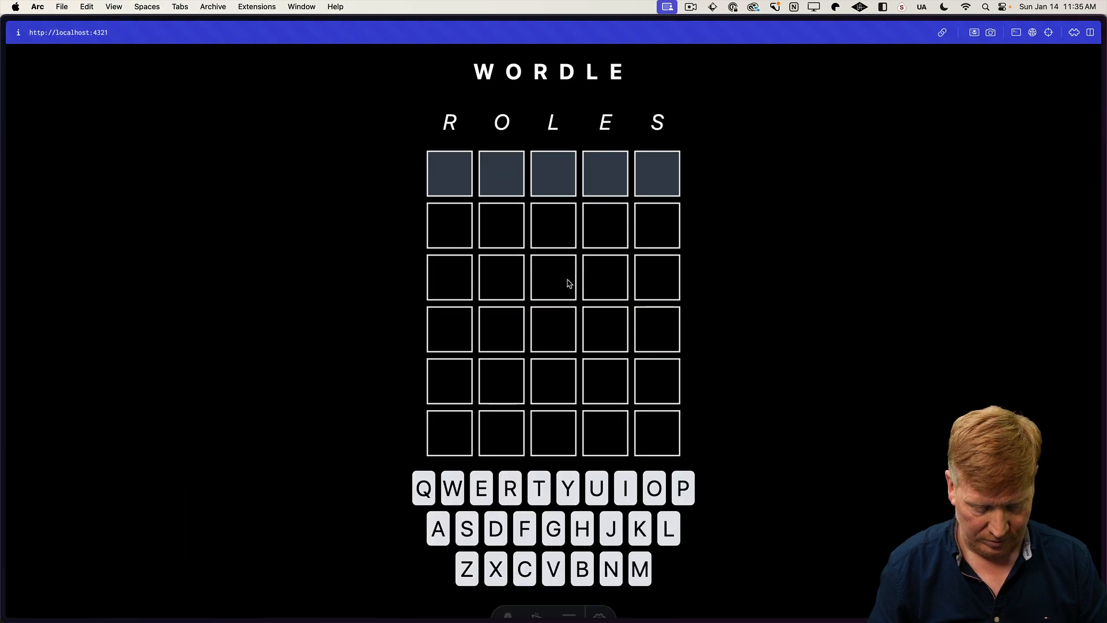
Step: Submit an invalid guess in a fresh game to check the toast hides itself
{"action": "key", "text": "Return"}
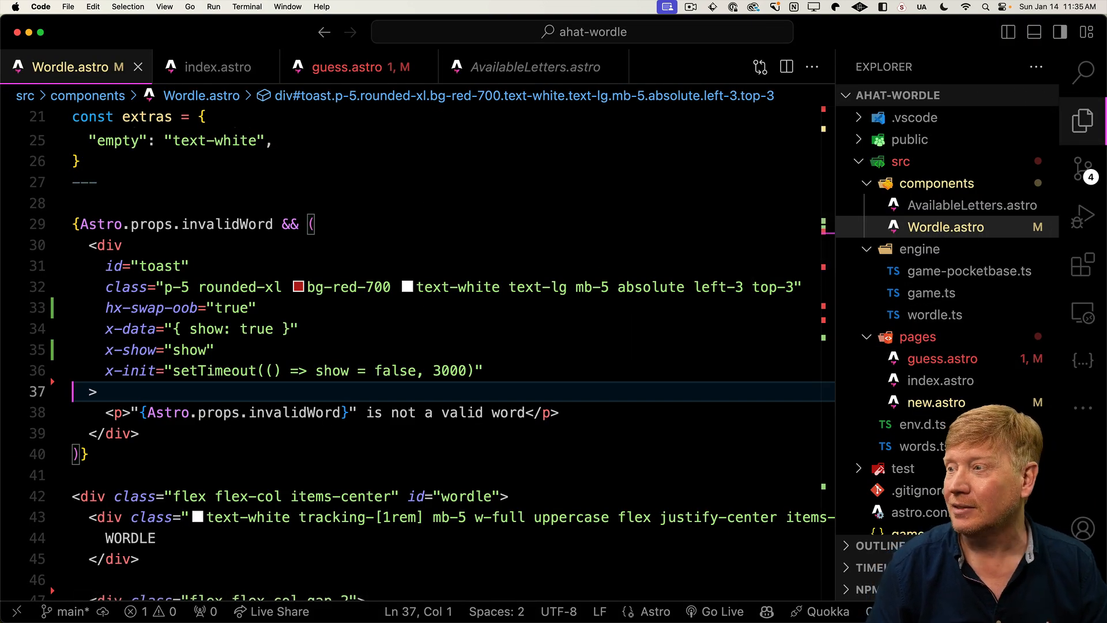
Step: Add x-transition.duration.1000ms so the toast fades out over one second
{"action": "type", "text": "x-transition.duration.1000ms"}
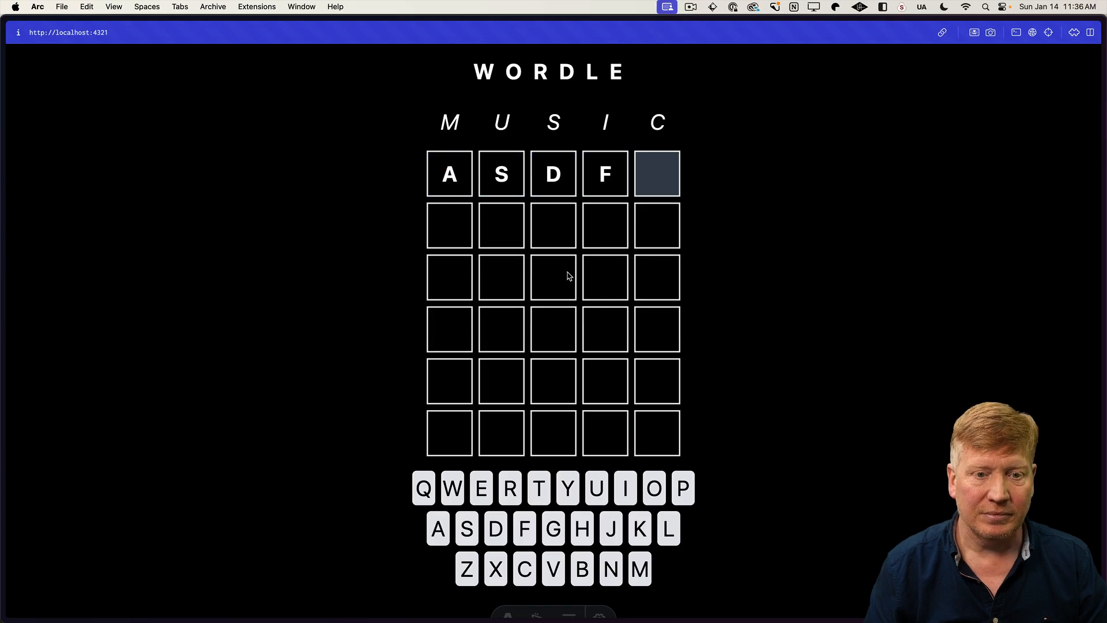
Step: Submit the nonsense guess ASDFG and watch the toast fade away
{"action": "key", "text": "Return"}
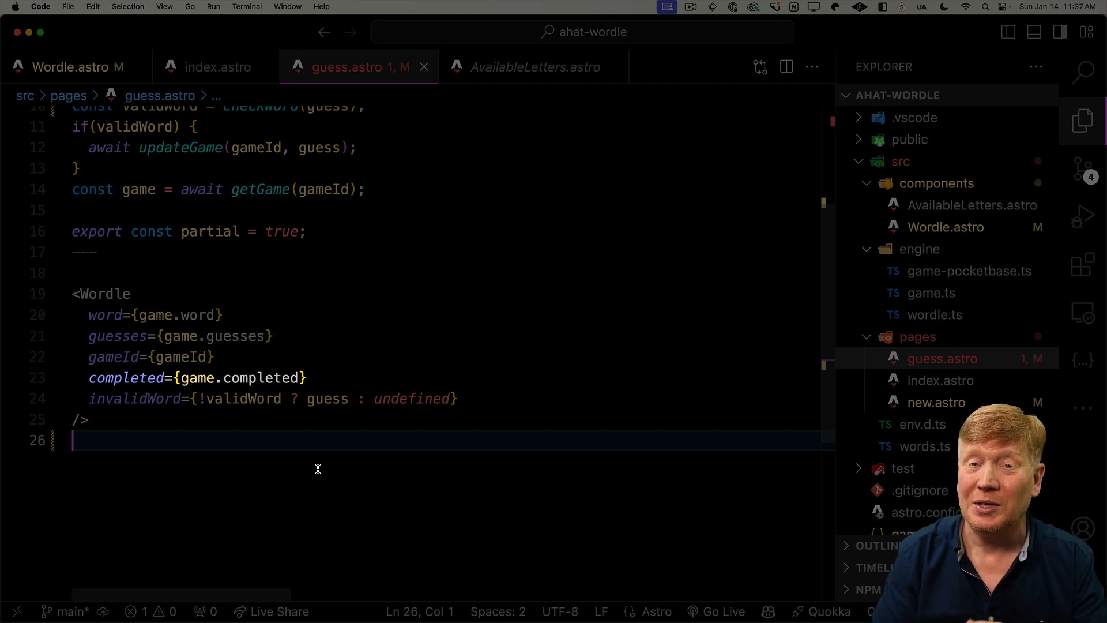
{"action": "mouse_move", "coordinate": [726, 359]}
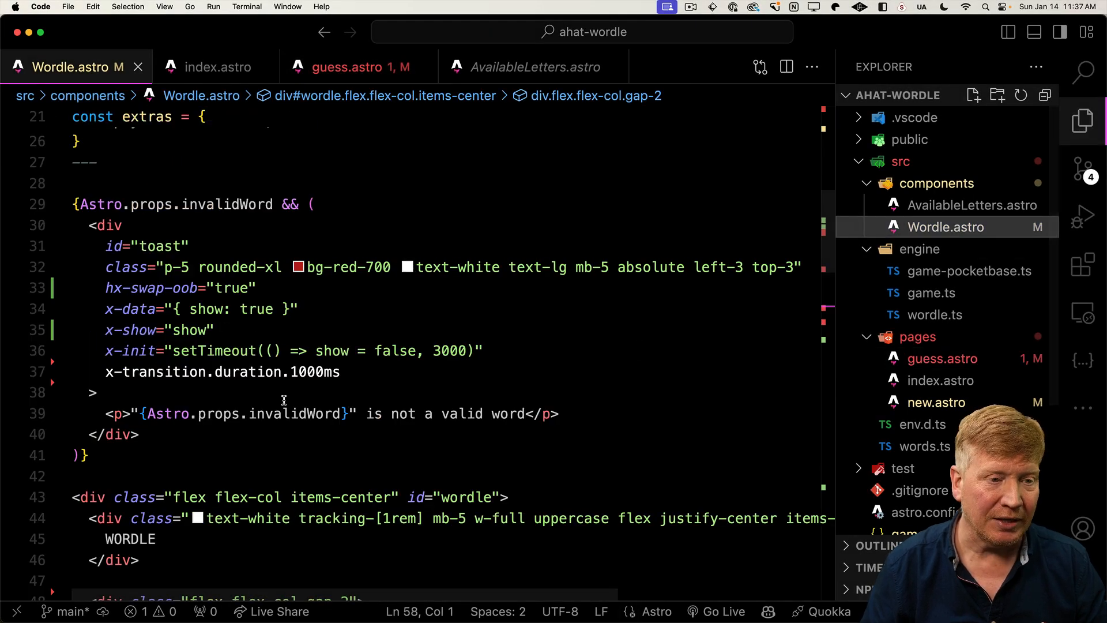
Step: Add a {completed && ...} Try Again? button with hx-post="/new" hx-target="#wordle" above the form
{"action": "scroll", "scroll_direction": "down", "scroll_amount": 3}
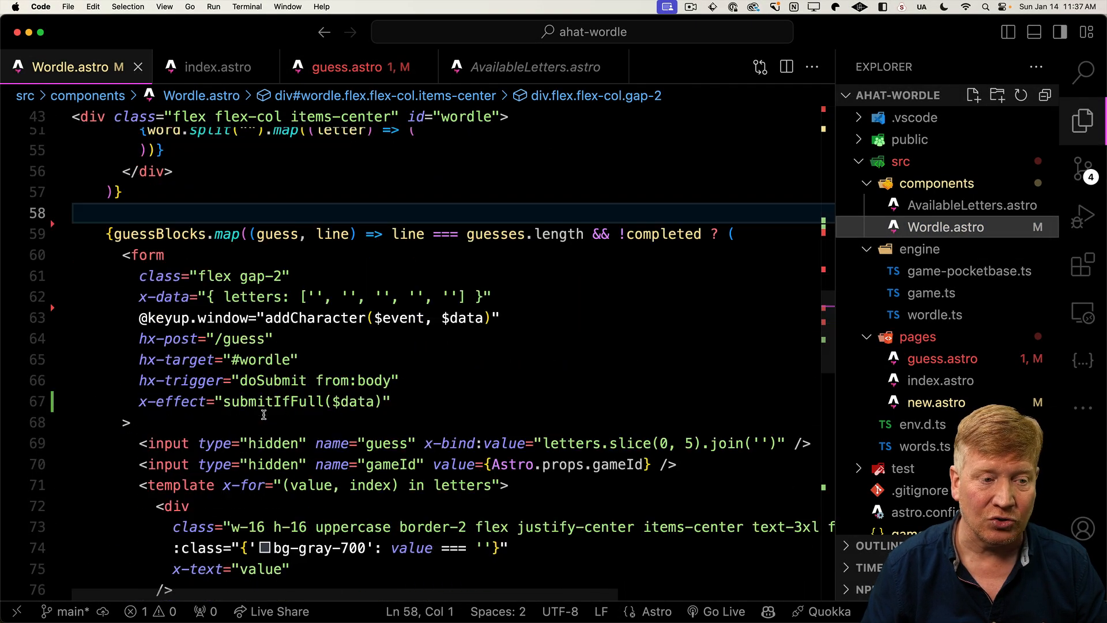
{"action": "scroll", "scroll_direction": "down", "scroll_amount": 3}
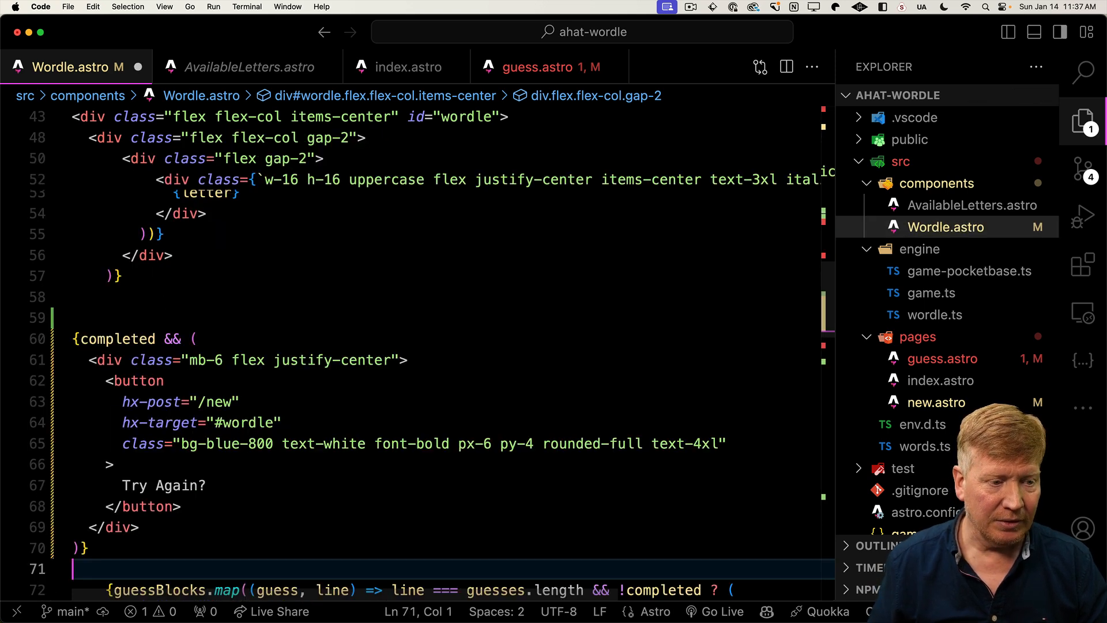
{"action": "scroll", "scroll_direction": "down", "scroll_amount": 3}
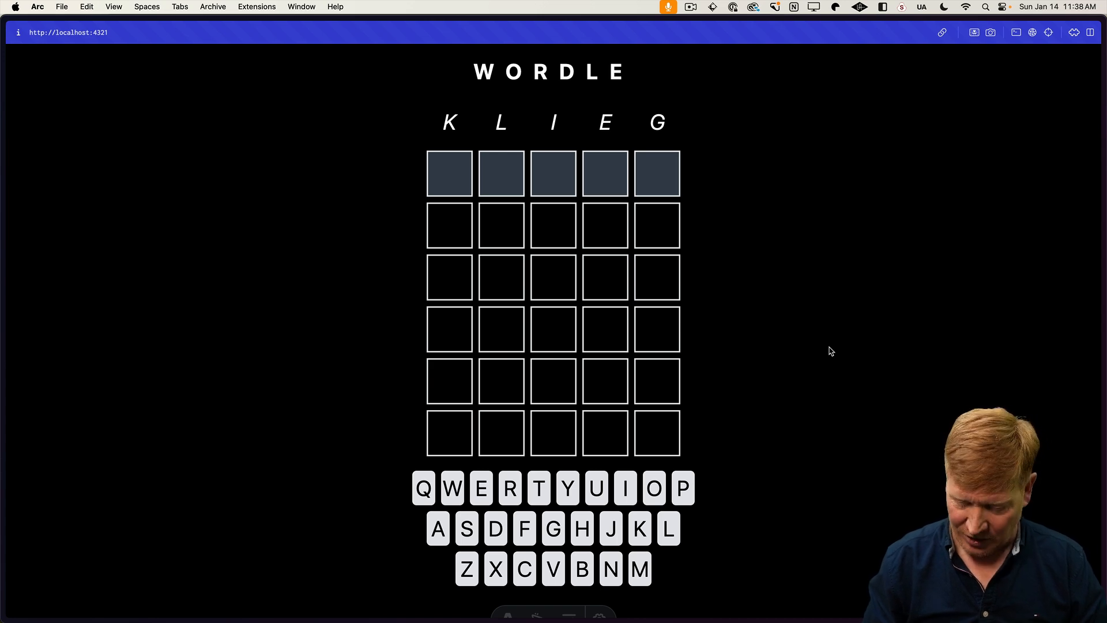
Step: Solve the puzzle with KLIEG and use Try Again? to load a fresh game
{"action": "type", "text": "KLIEG"}
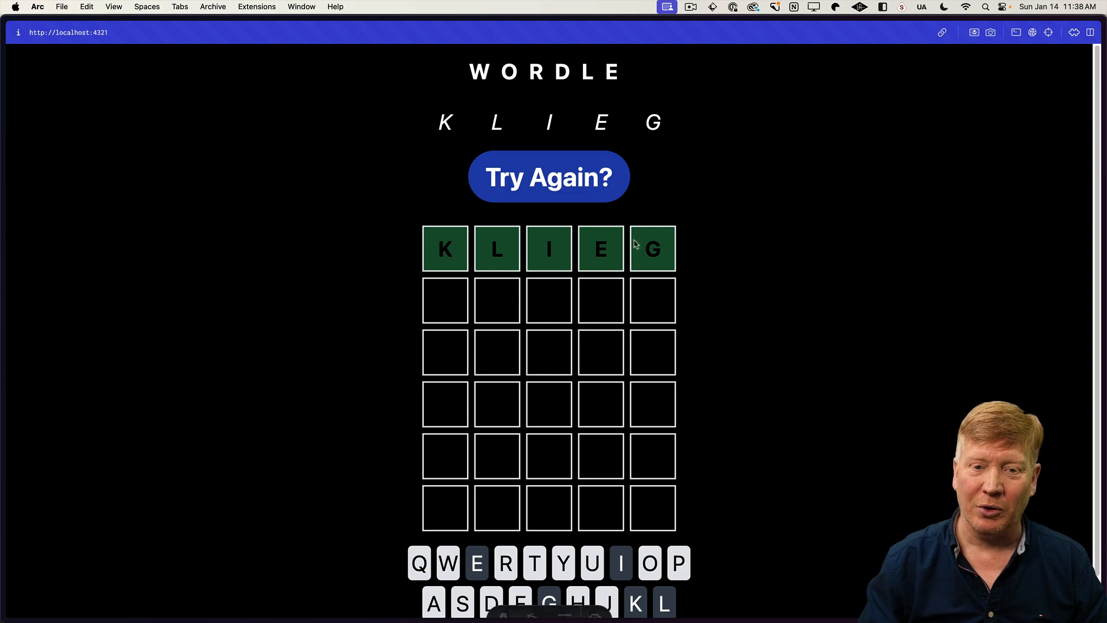
{"action": "left_click", "coordinate": [548, 176]}
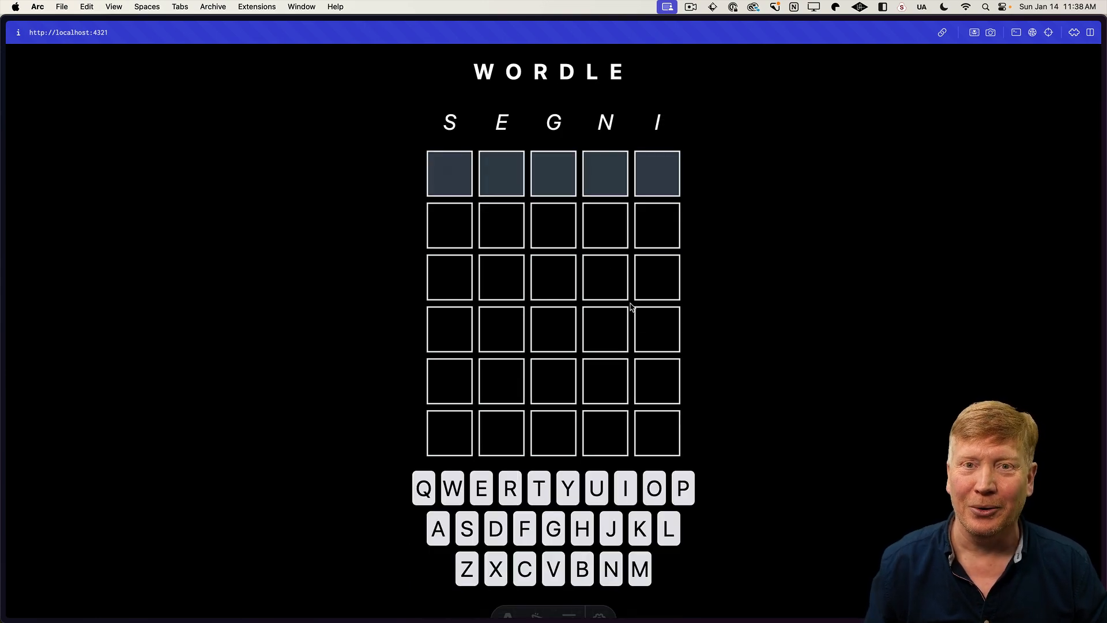